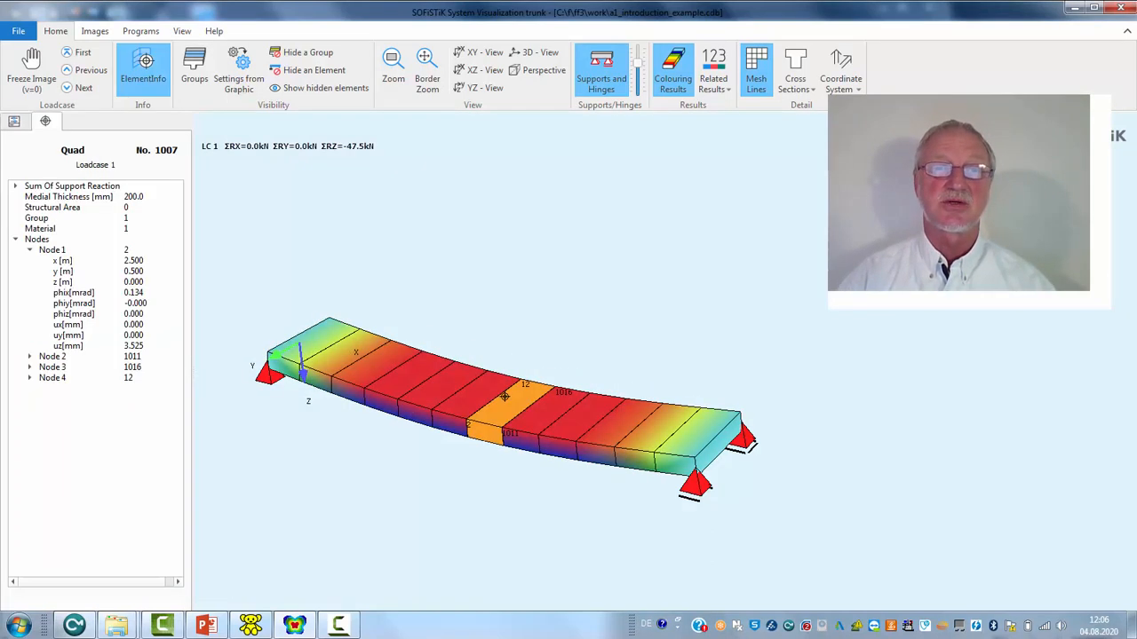
# Step: Show element 1007's cross-section stresses for load cases 1, 2 and 3, then return to Teddy
pyautogui.click(674, 71)
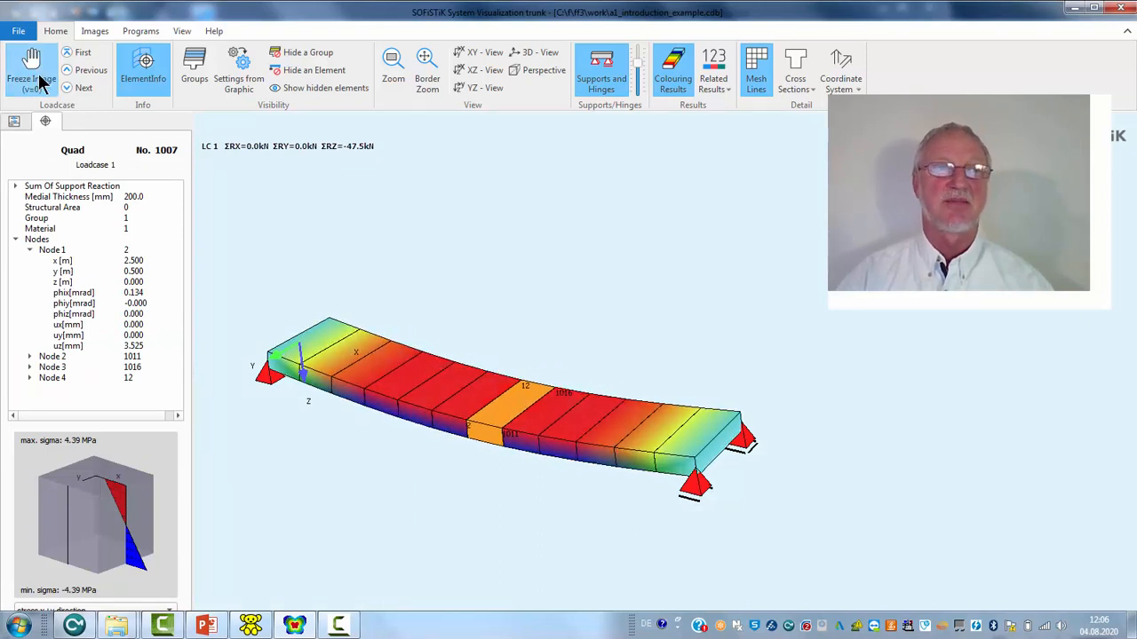
pyautogui.click(84, 87)
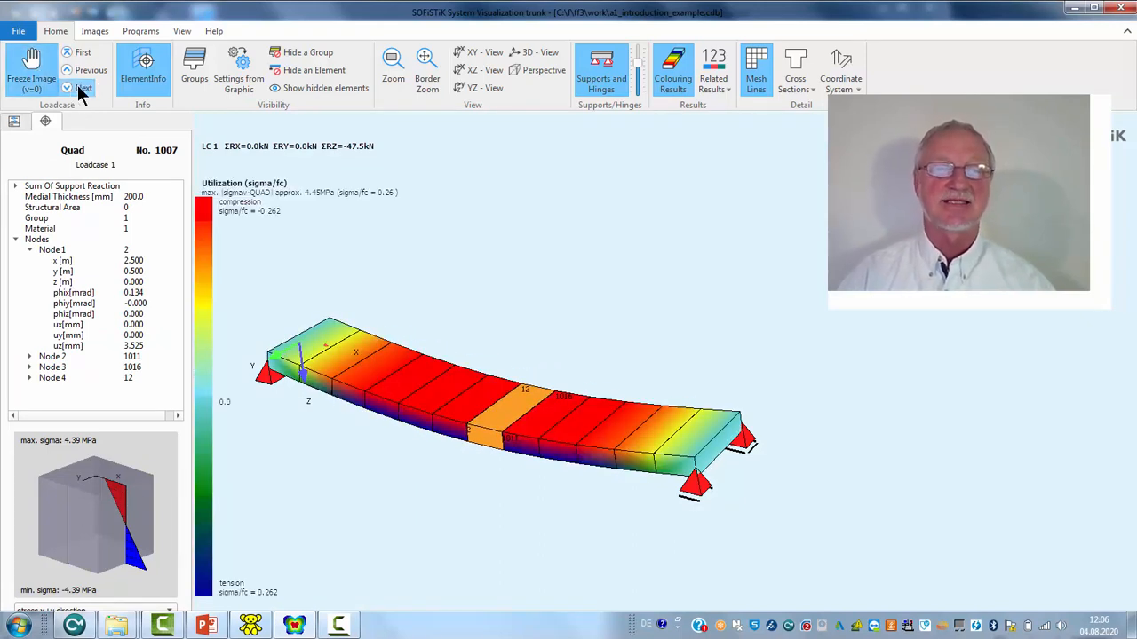
pyautogui.click(83, 87)
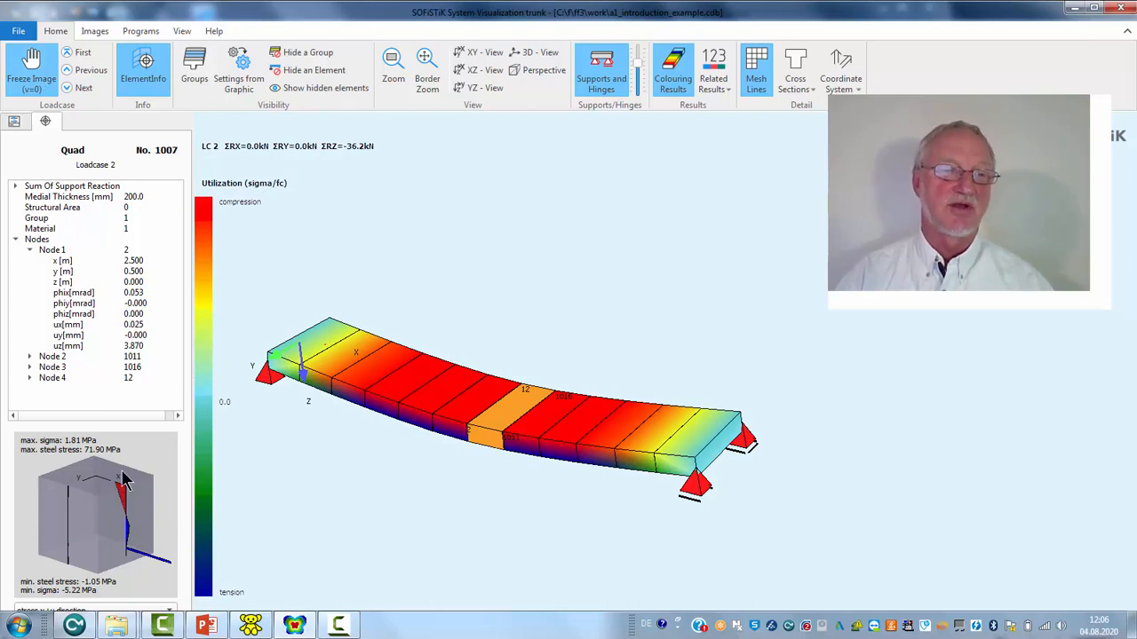
pyautogui.moveTo(131, 543)
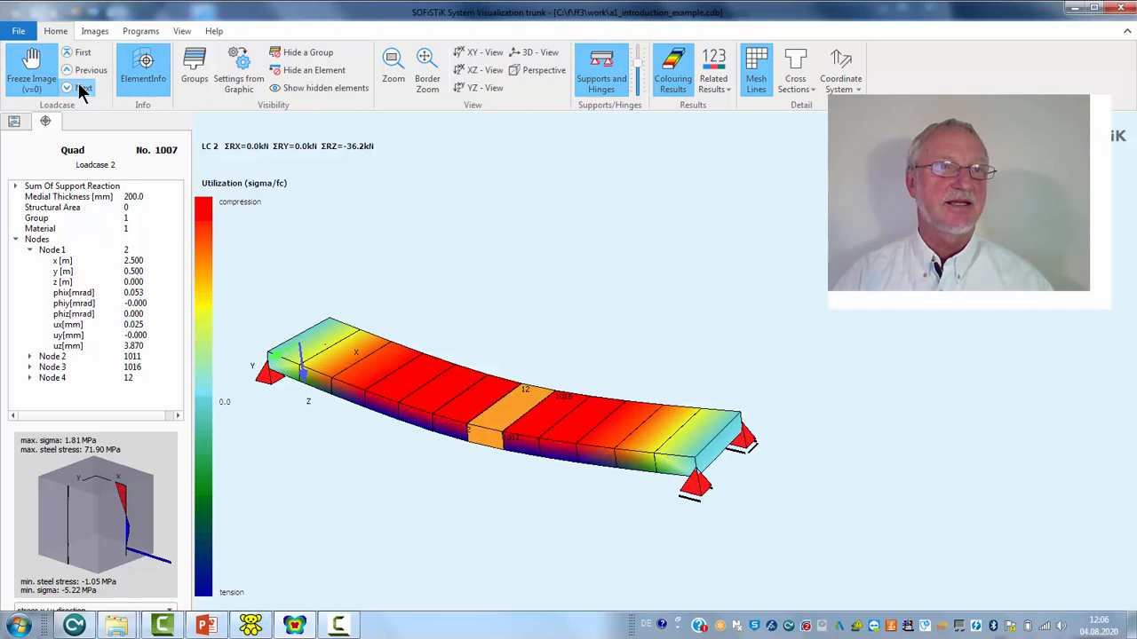
pyautogui.click(83, 87)
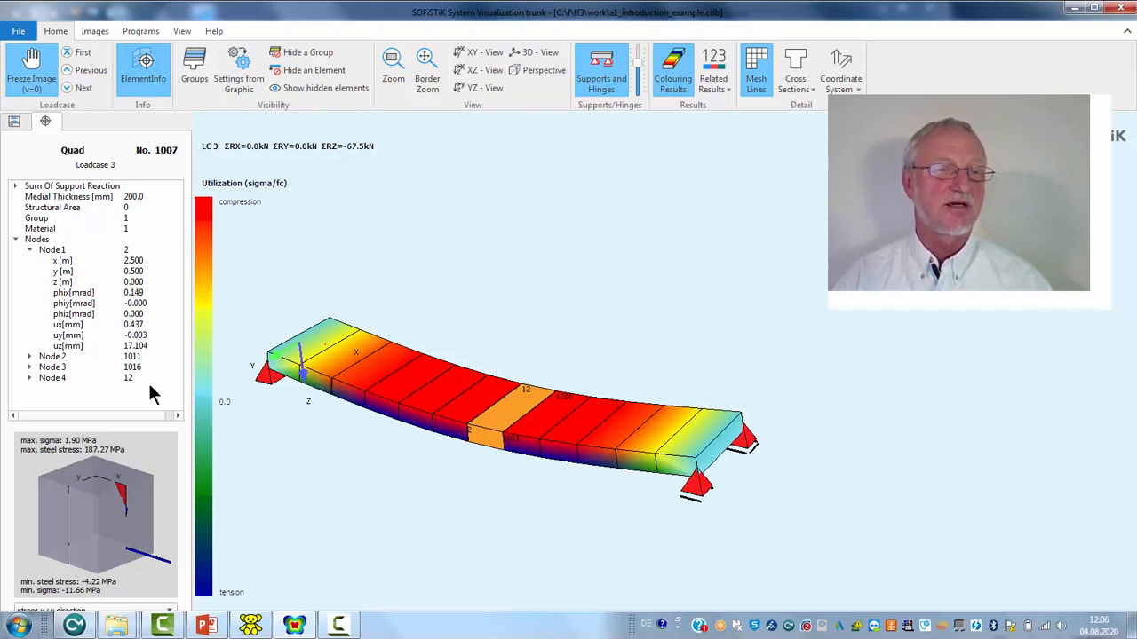
pyautogui.moveTo(105, 493)
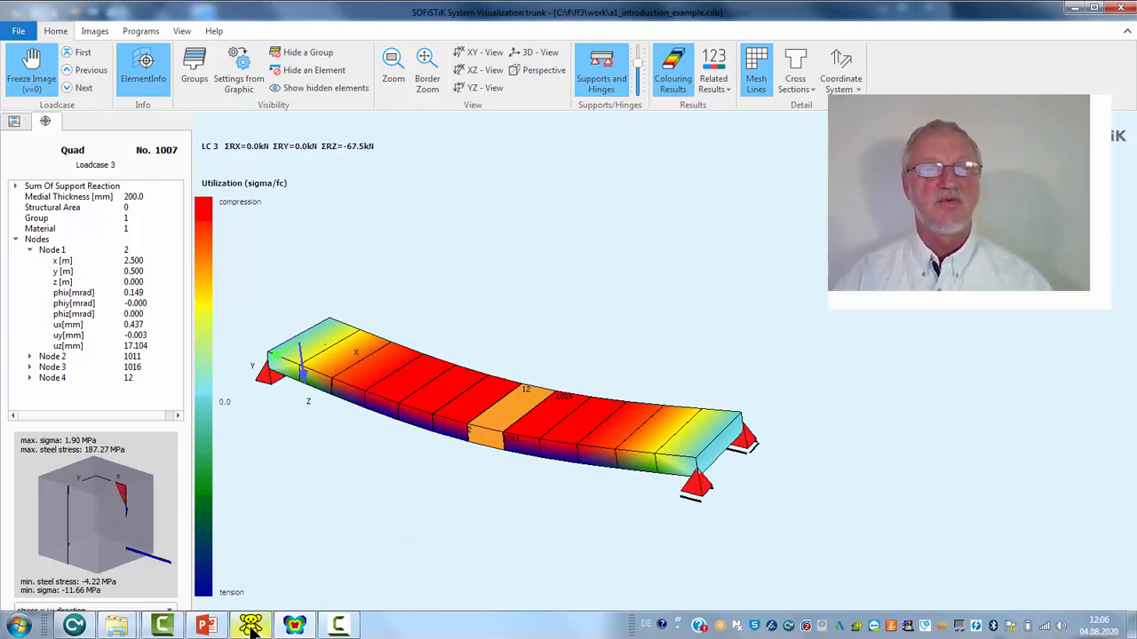
pyautogui.click(251, 625)
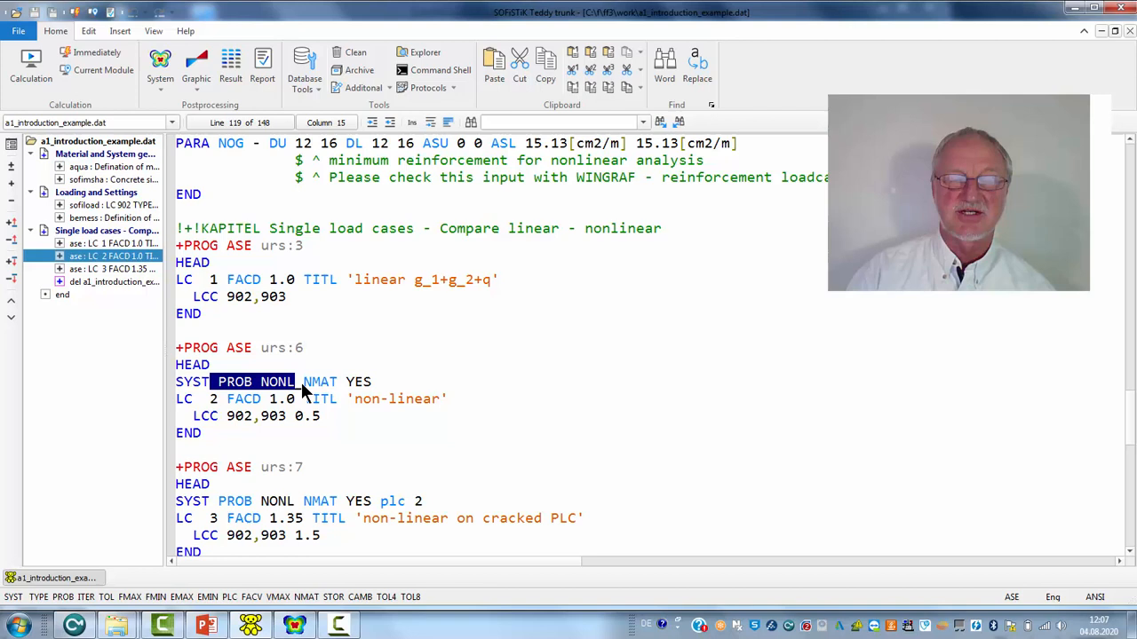
pyautogui.moveTo(308, 430)
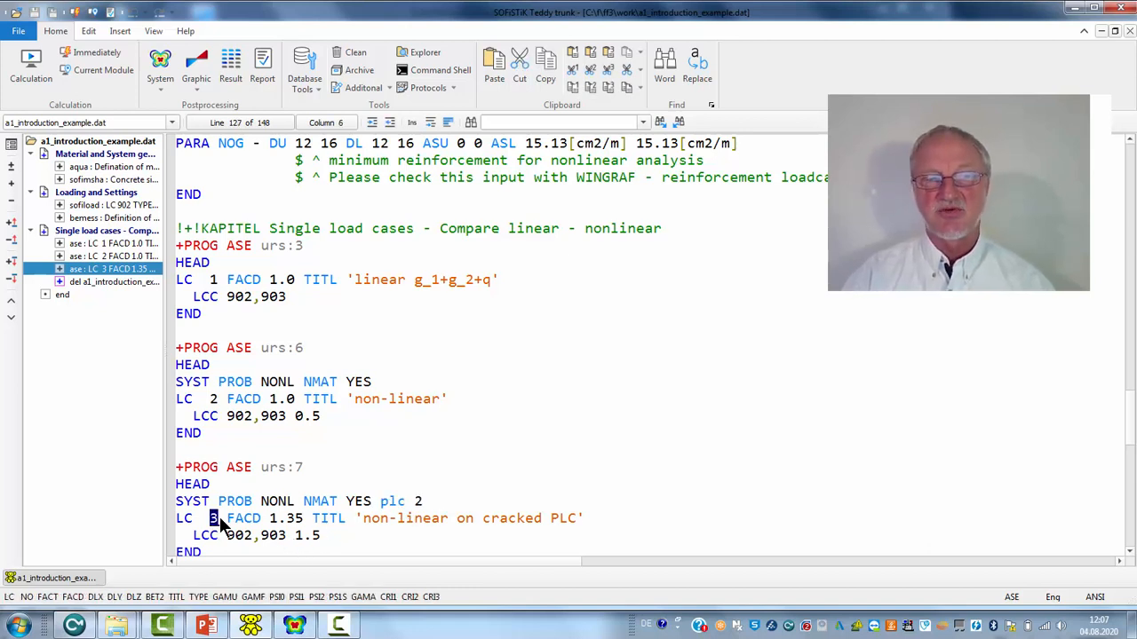
pyautogui.moveTo(224, 405)
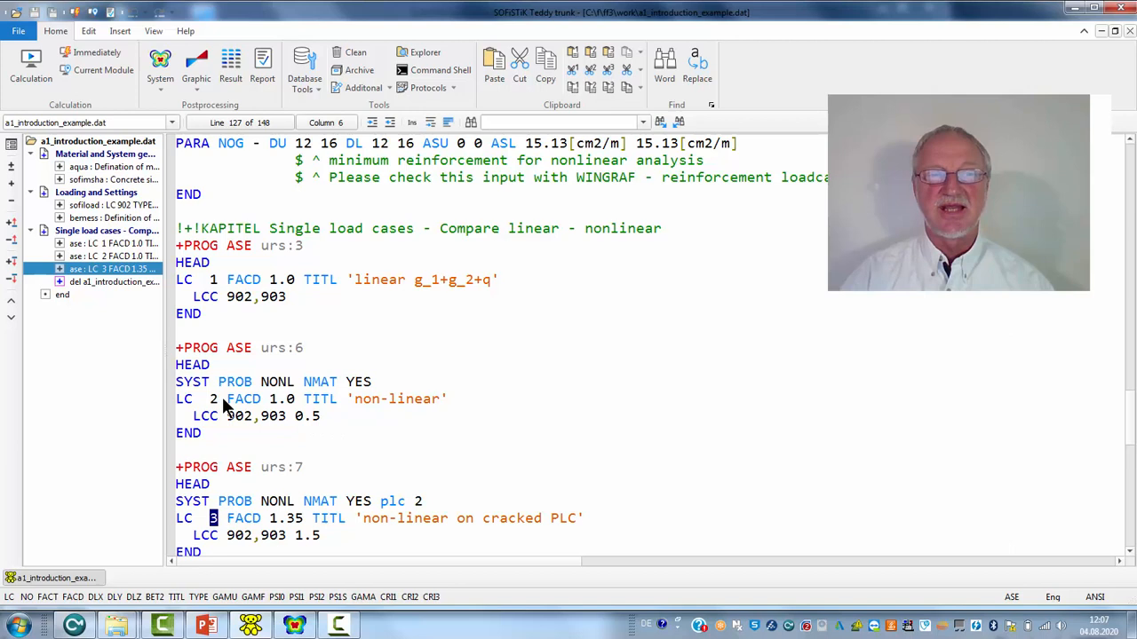
pyautogui.doubleClick(184, 398)
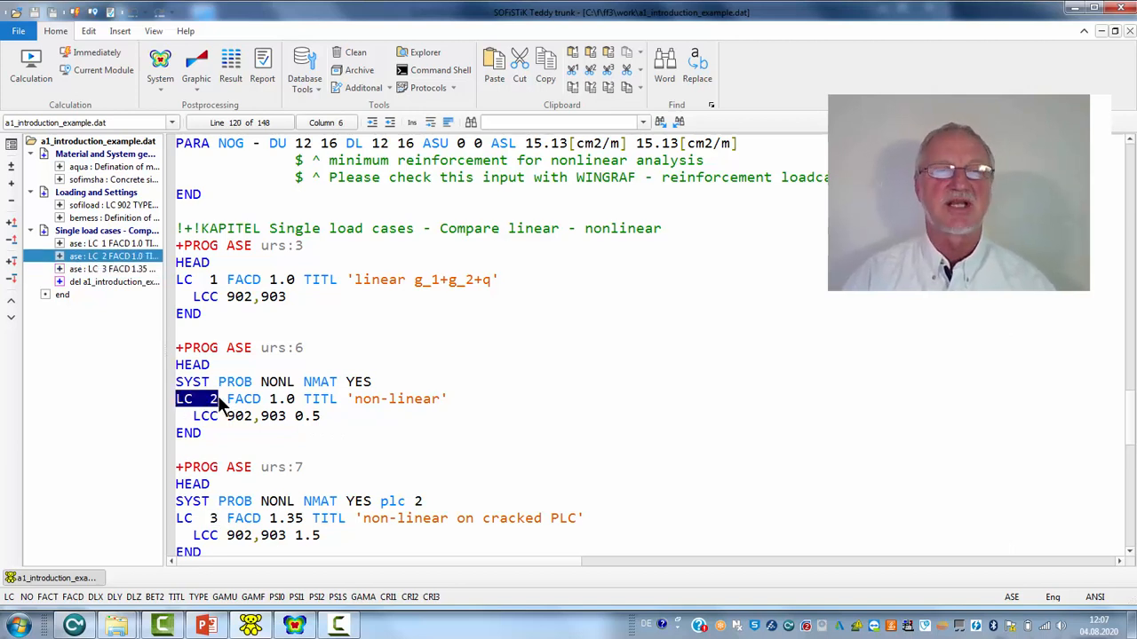
pyautogui.doubleClick(393, 501)
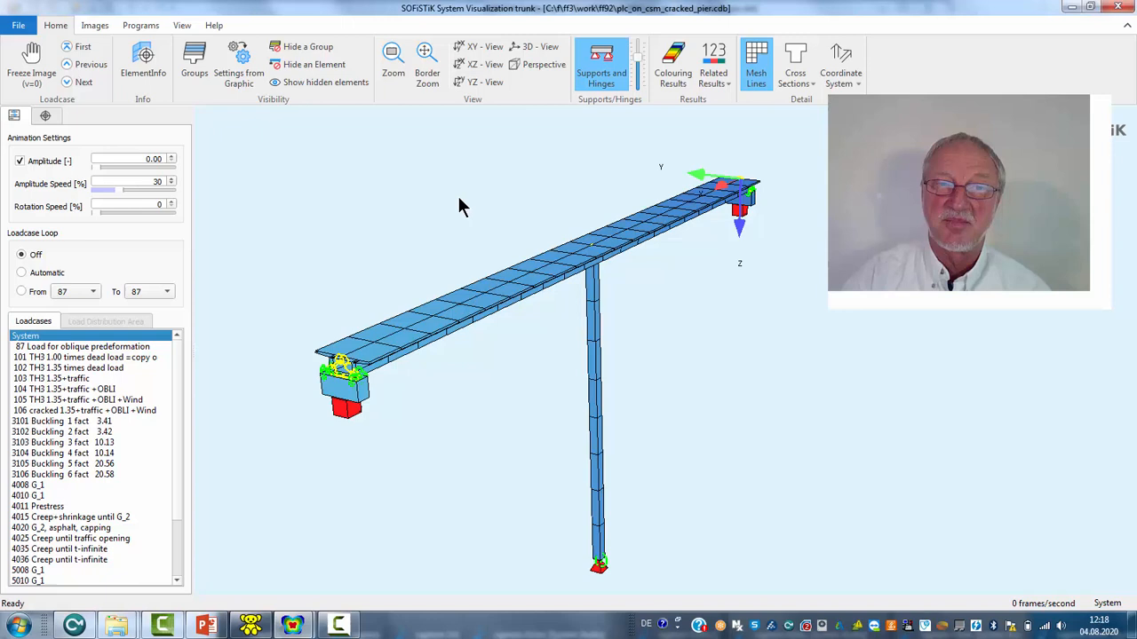
pyautogui.moveTo(603, 266)
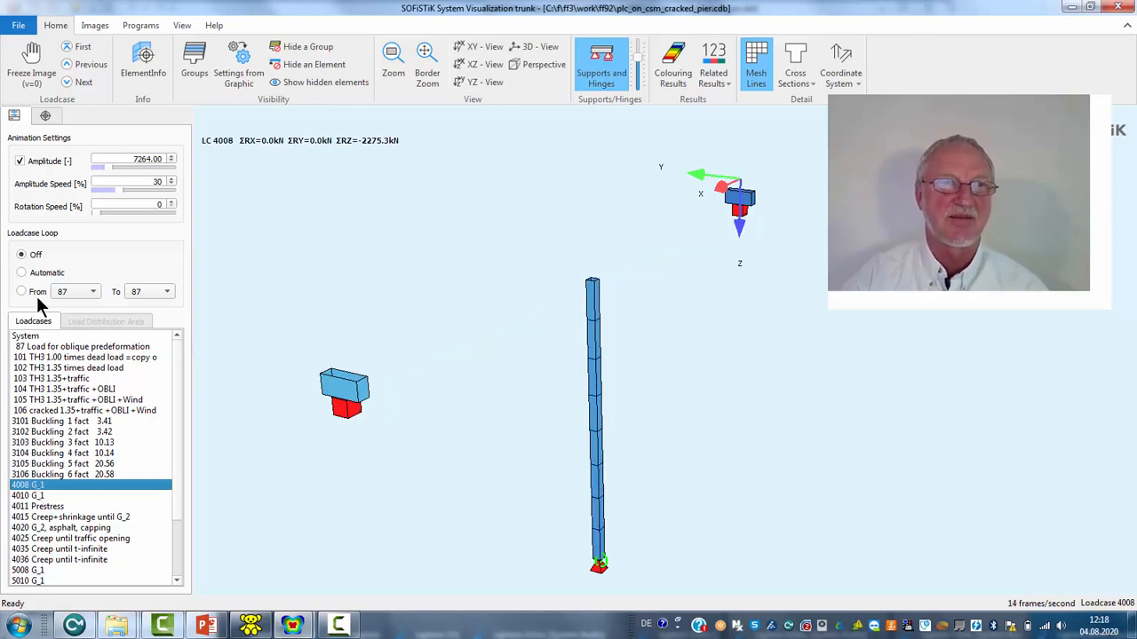
# Step: Freeze the animation, set amplitude 70 and step through stages 4015, 4020 onward to 4036
pyautogui.click(31, 62)
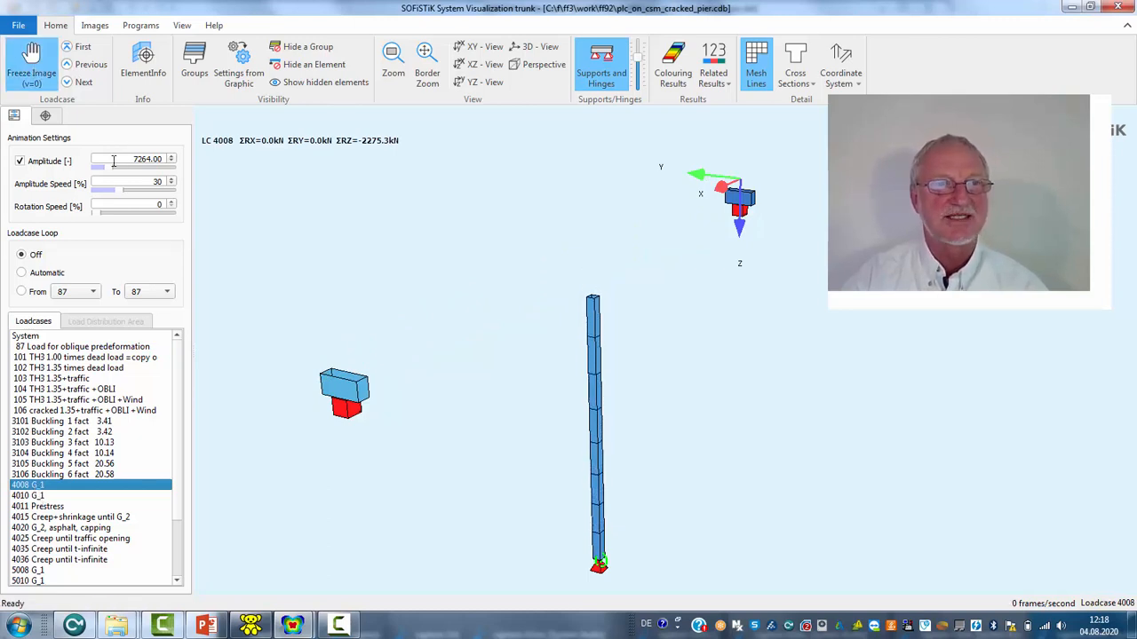
pyautogui.tripleClick(133, 159)
pyautogui.write('70')
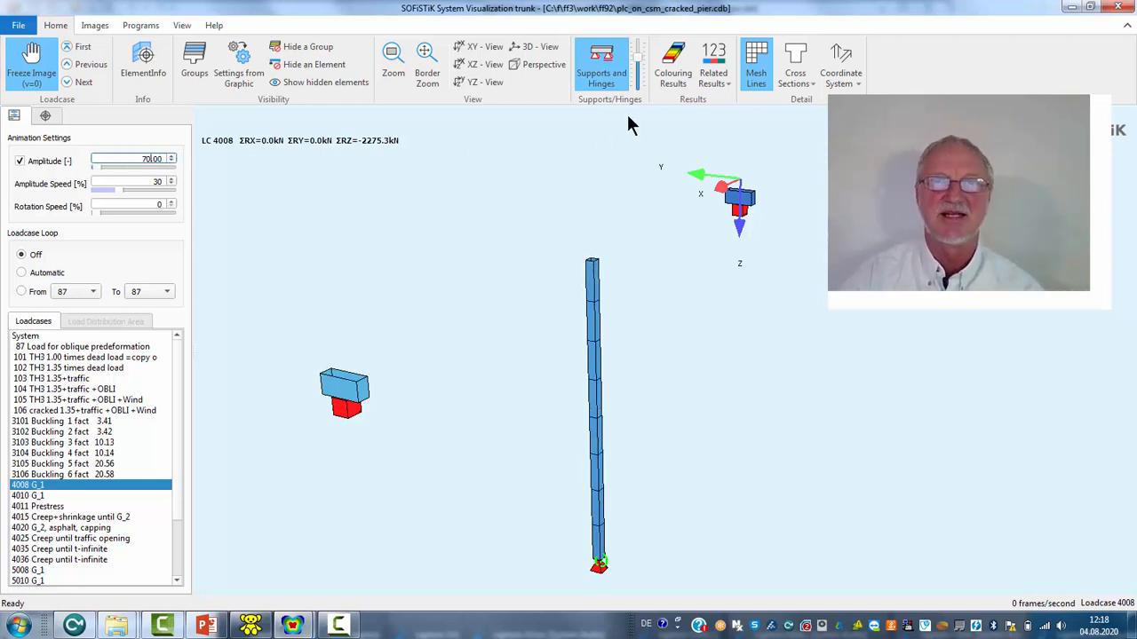
pyautogui.moveTo(635, 320)
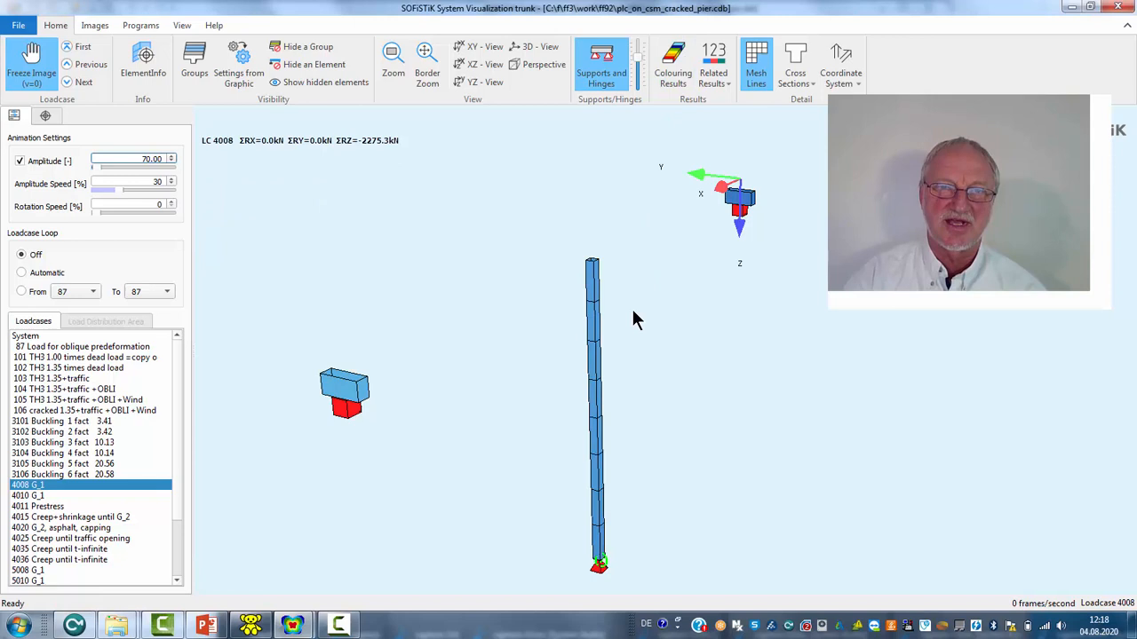
pyautogui.moveTo(43, 504)
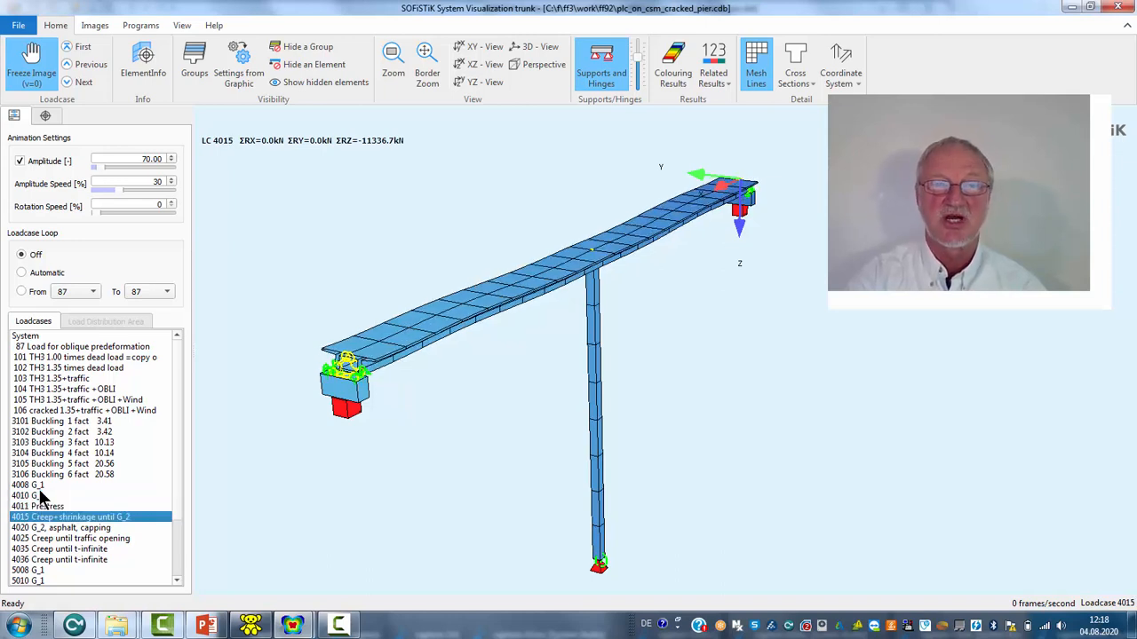
pyautogui.click(61, 527)
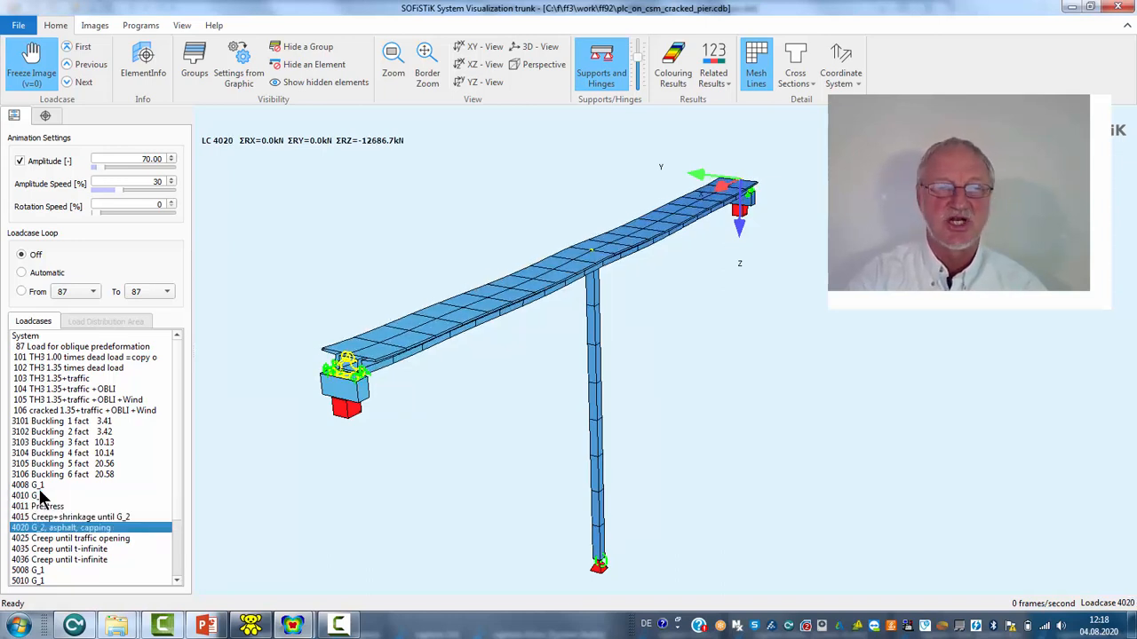
pyautogui.click(58, 549)
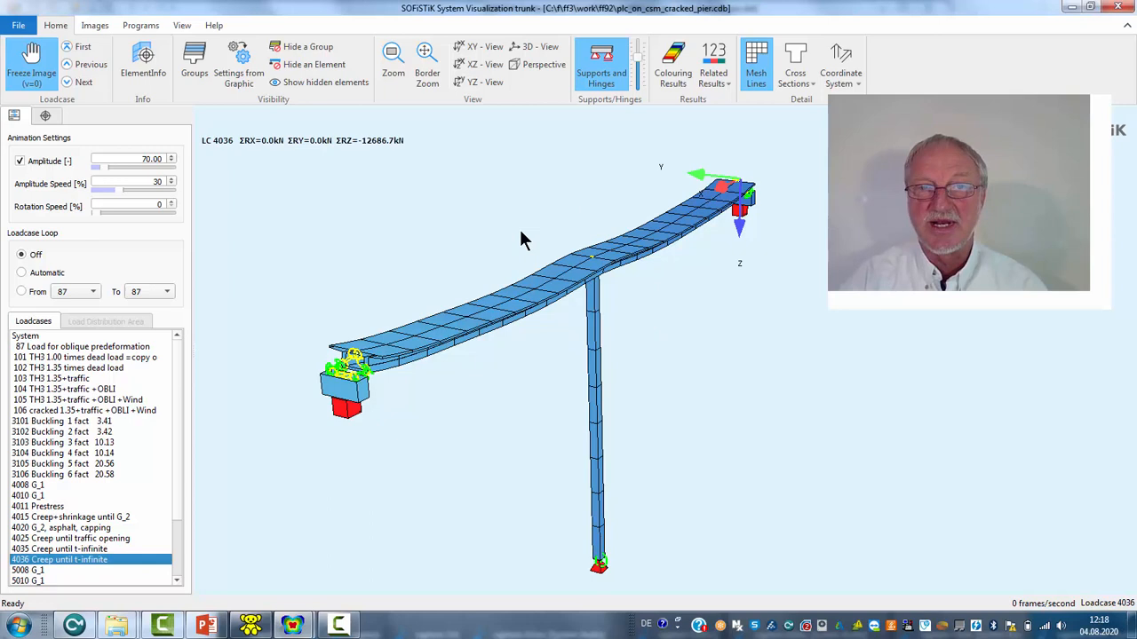
pyautogui.moveTo(573, 237)
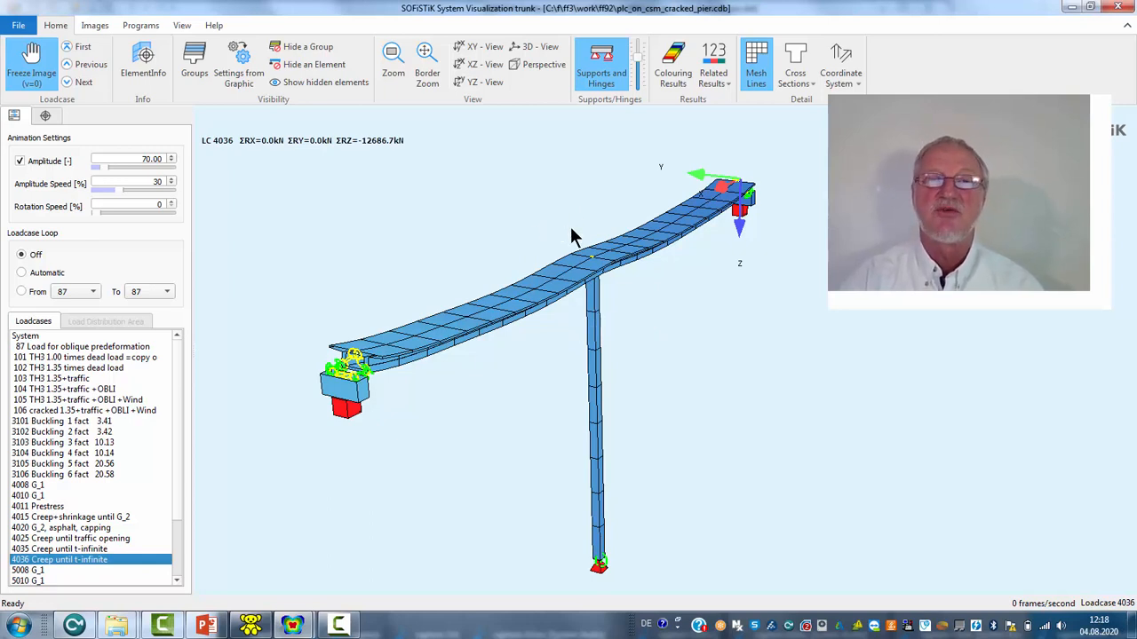
pyautogui.moveTo(613, 402)
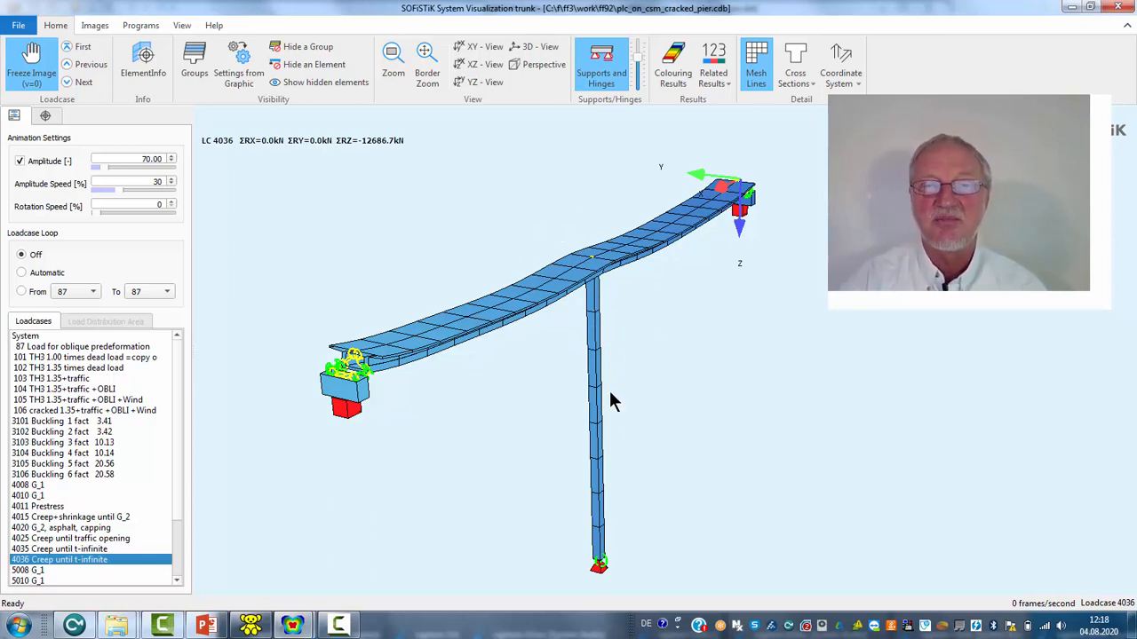
pyautogui.moveTo(107, 366)
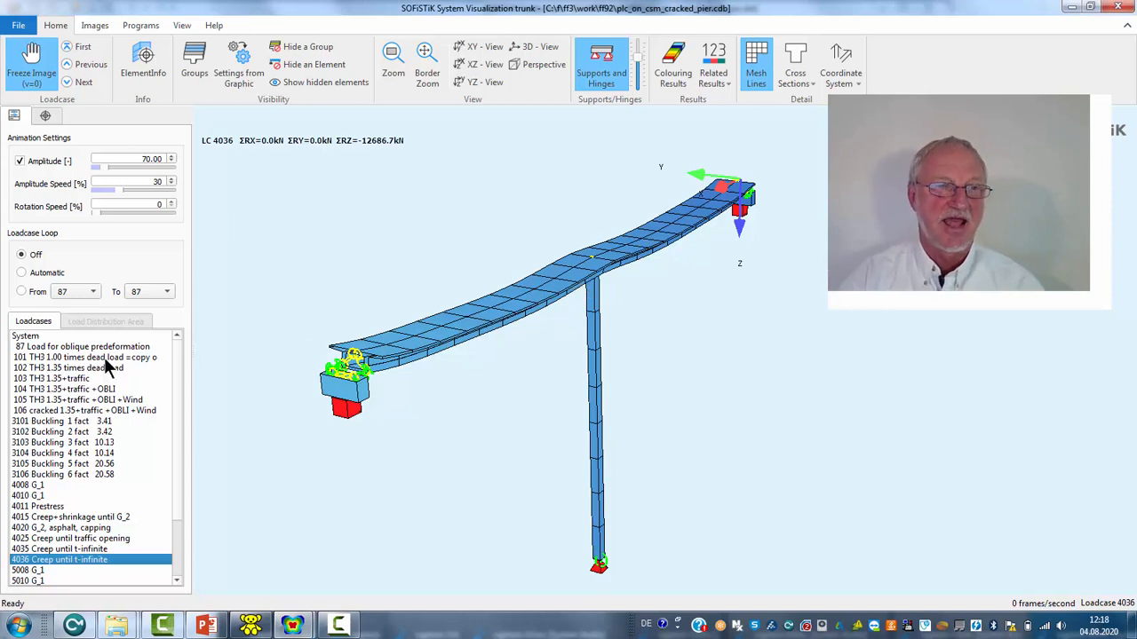
# Step: Display the deformed shapes of load cases 101, 102, 103, 104, 105 and cracked 106
pyautogui.click(89, 357)
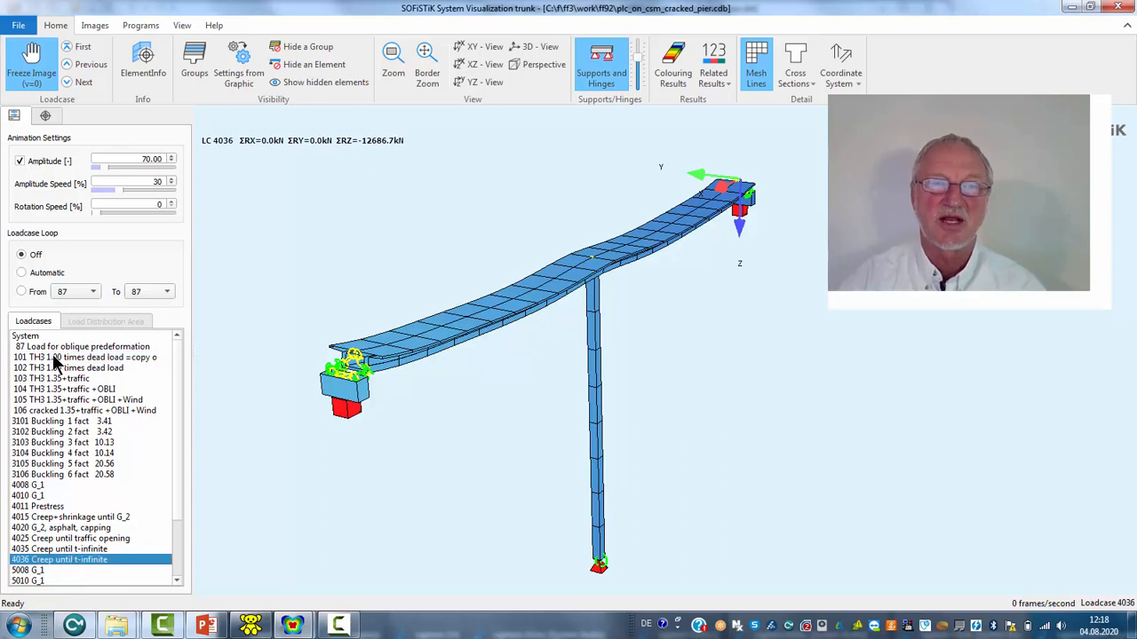
pyautogui.click(84, 357)
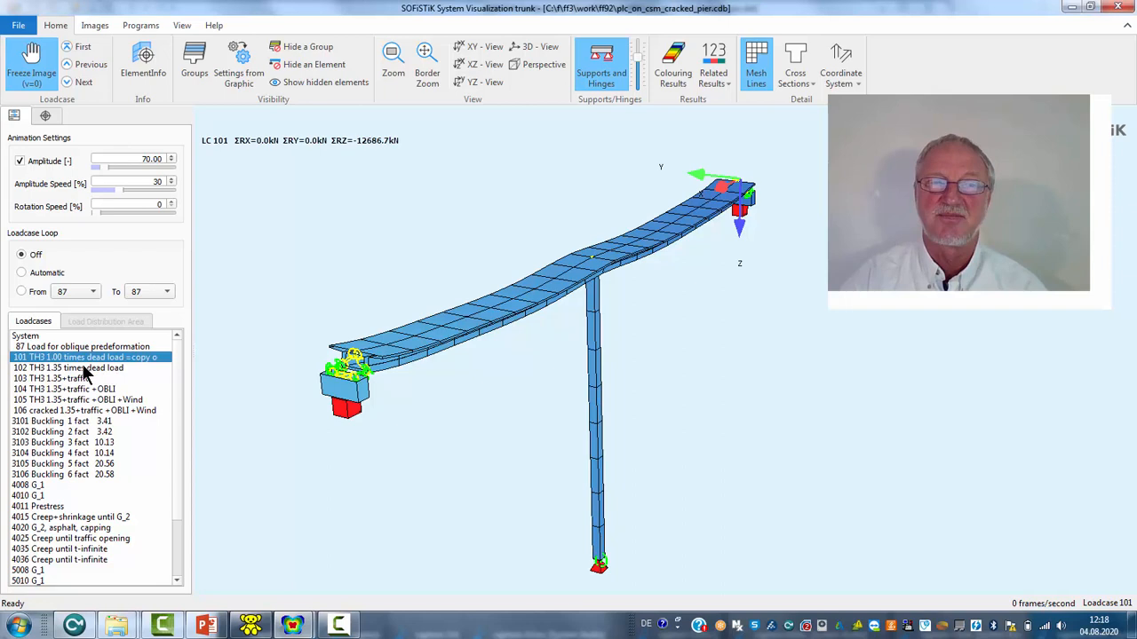
pyautogui.click(84, 367)
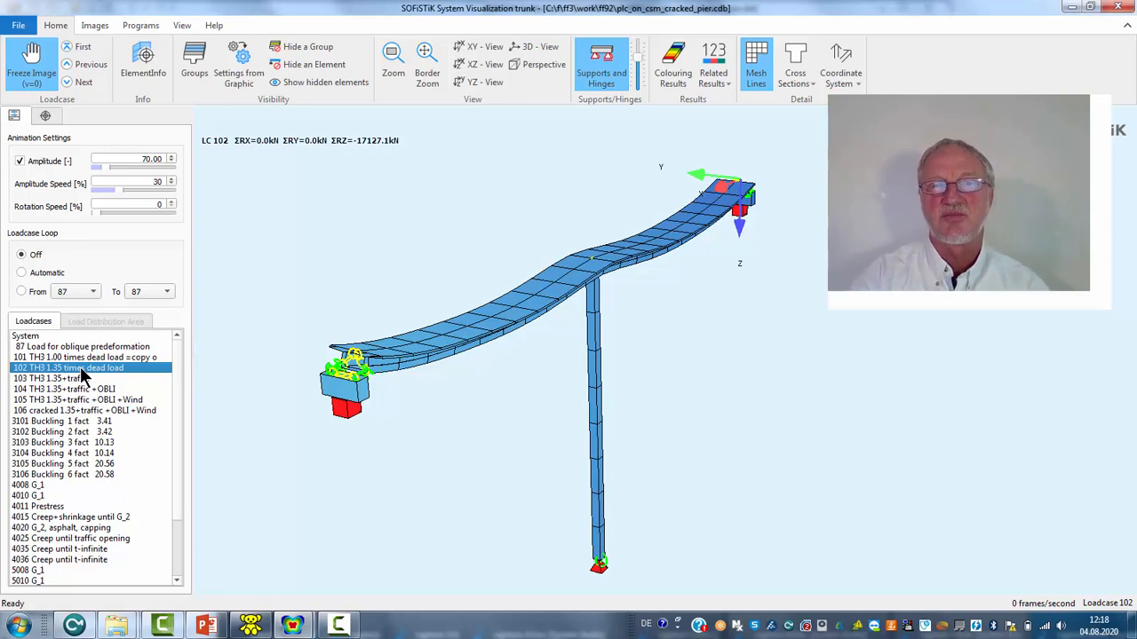
pyautogui.click(67, 378)
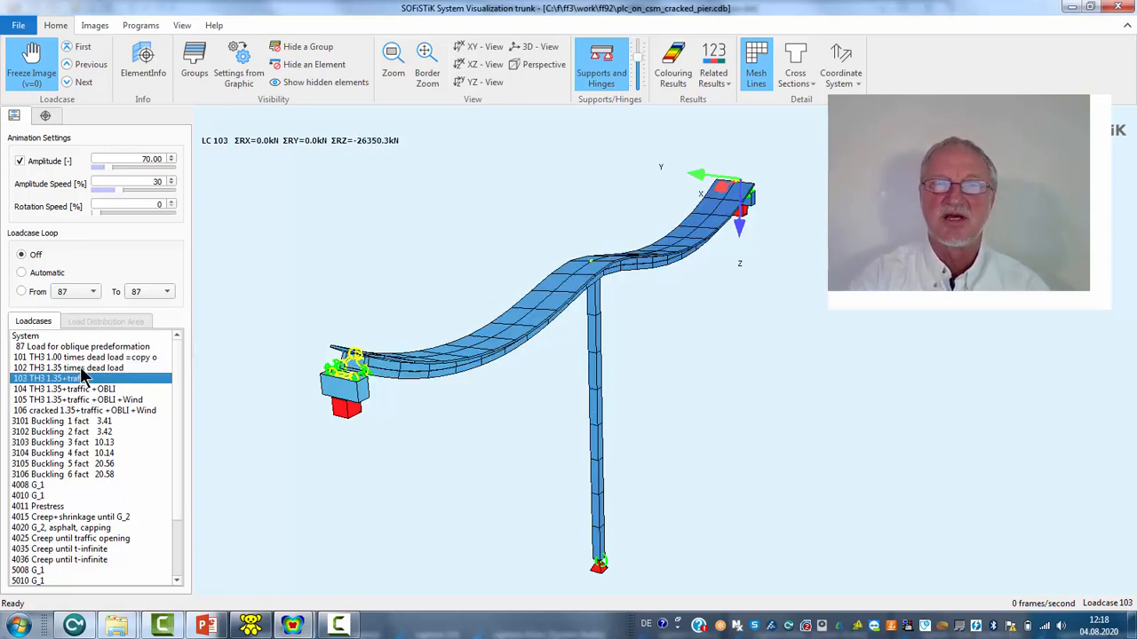
pyautogui.click(64, 389)
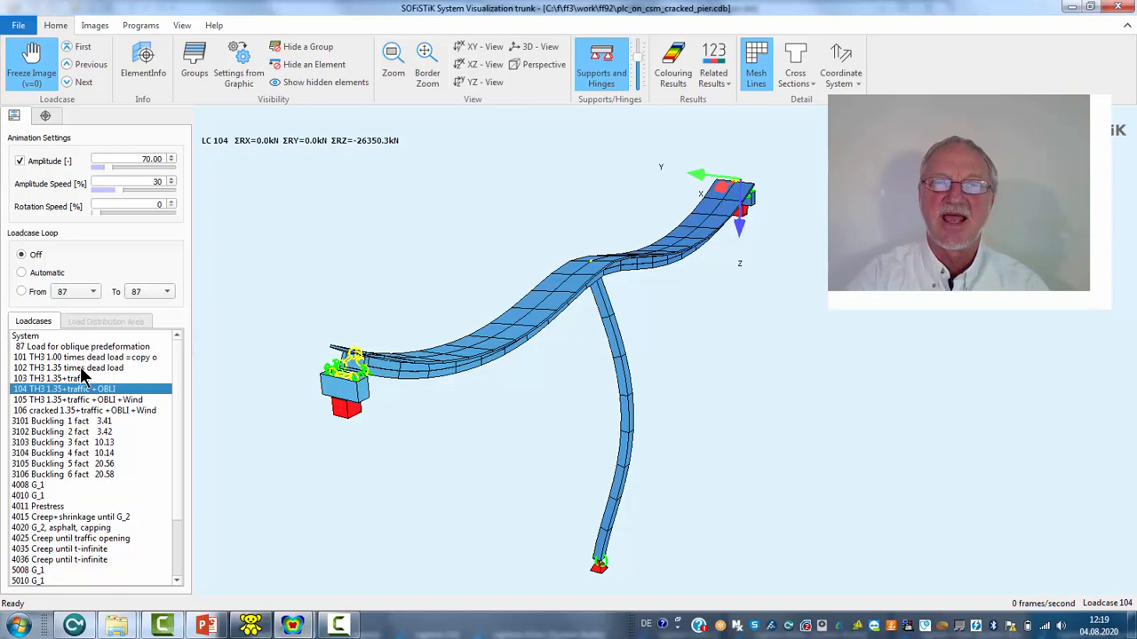
pyautogui.click(75, 400)
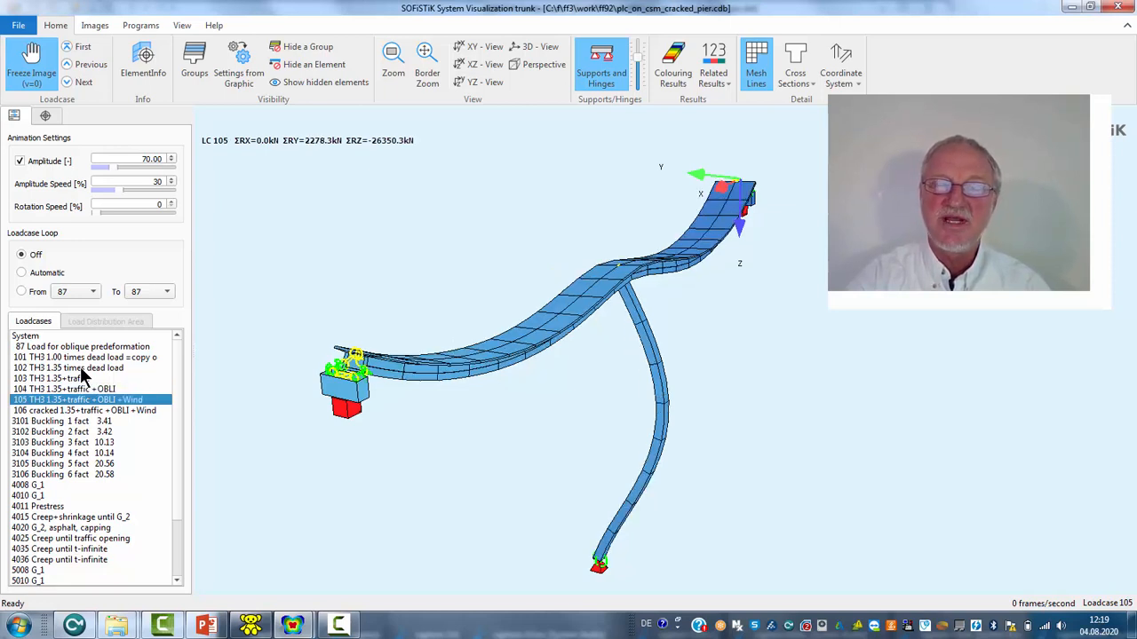
pyautogui.click(84, 410)
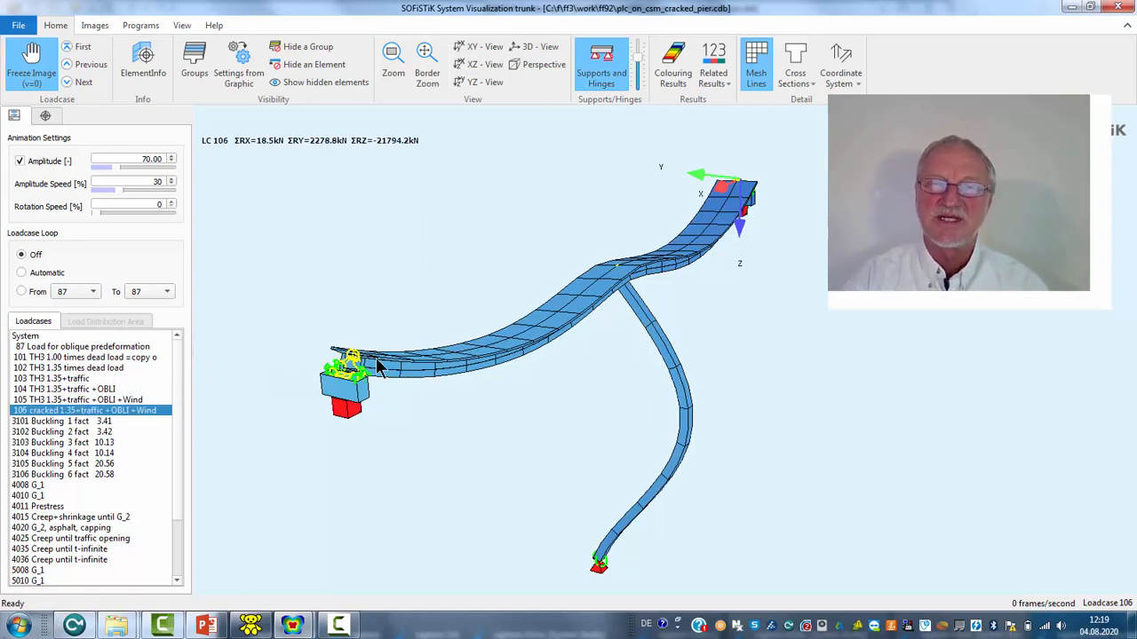
pyautogui.moveTo(638, 279)
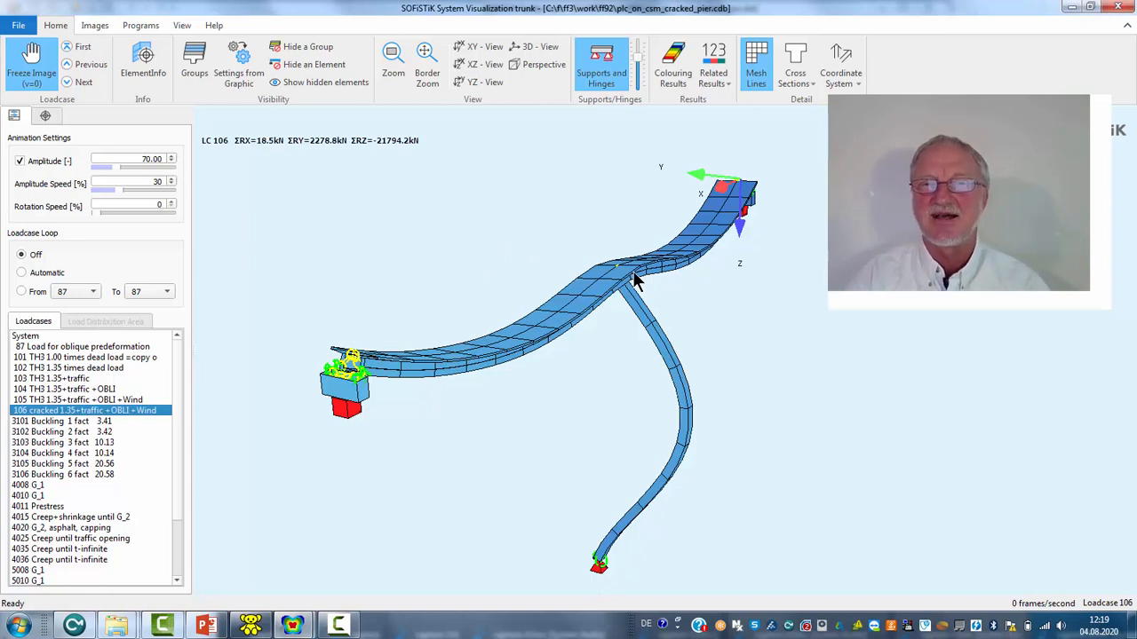
pyautogui.moveTo(96, 377)
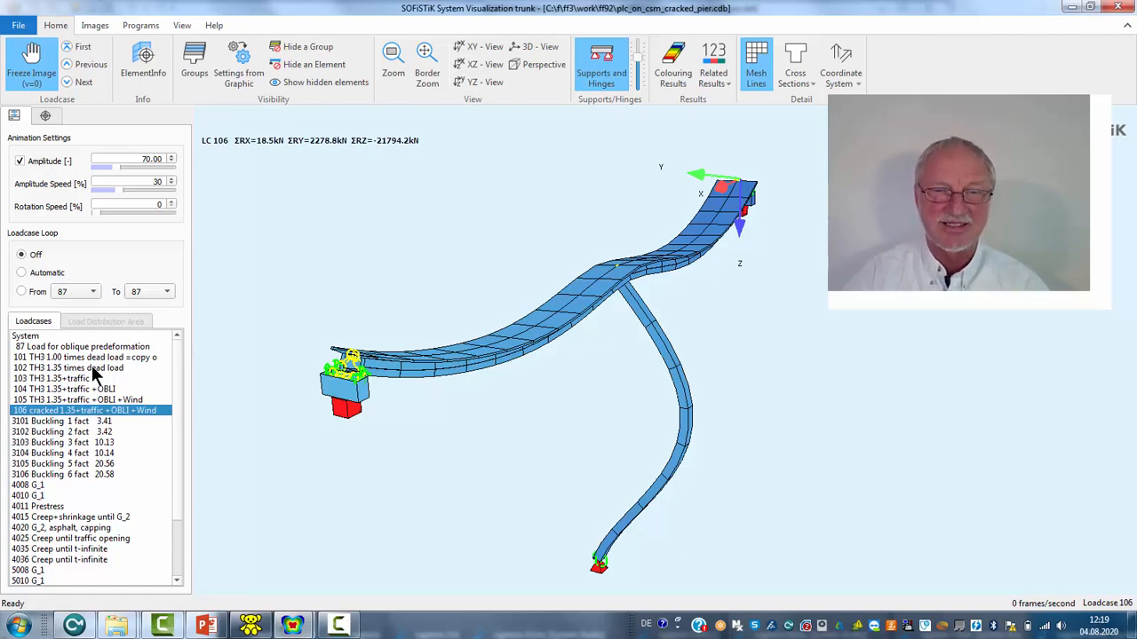
pyautogui.moveTo(337, 550)
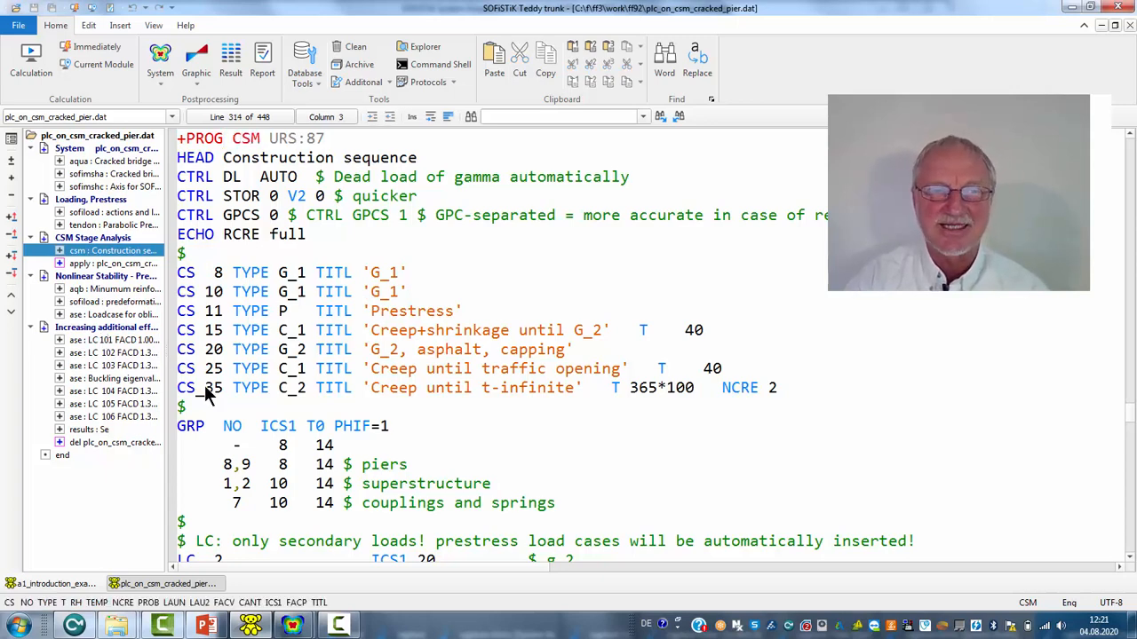
# Step: Highlight final construction stage 35 and the NCRE 2 creep setting, then go to the LC 101 block
pyautogui.doubleClick(214, 388)
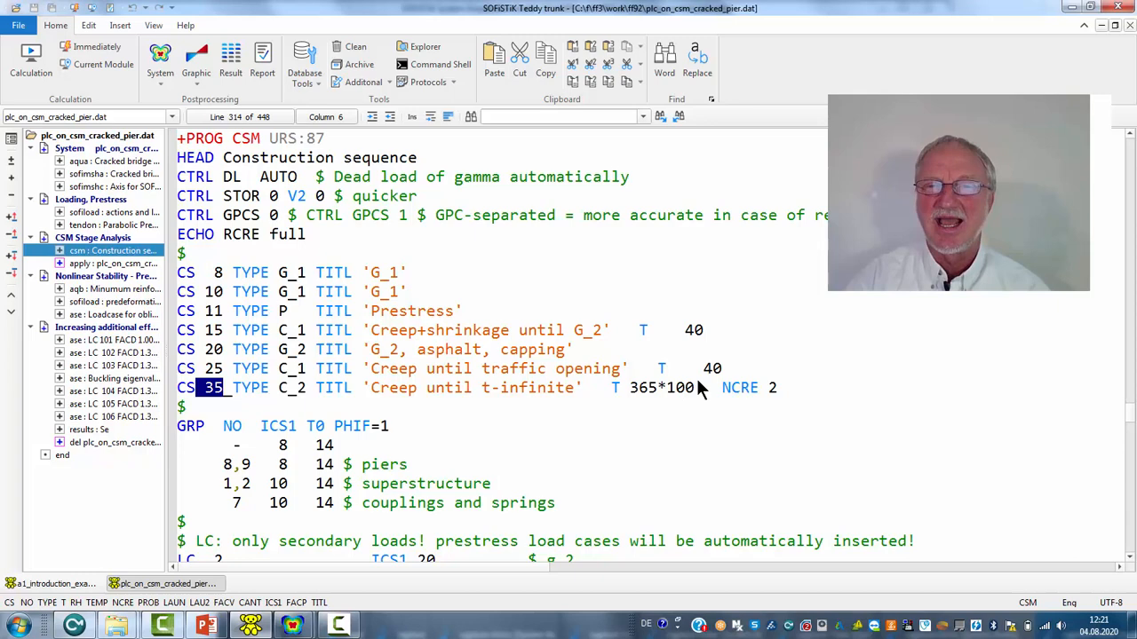
pyautogui.doubleClick(740, 387)
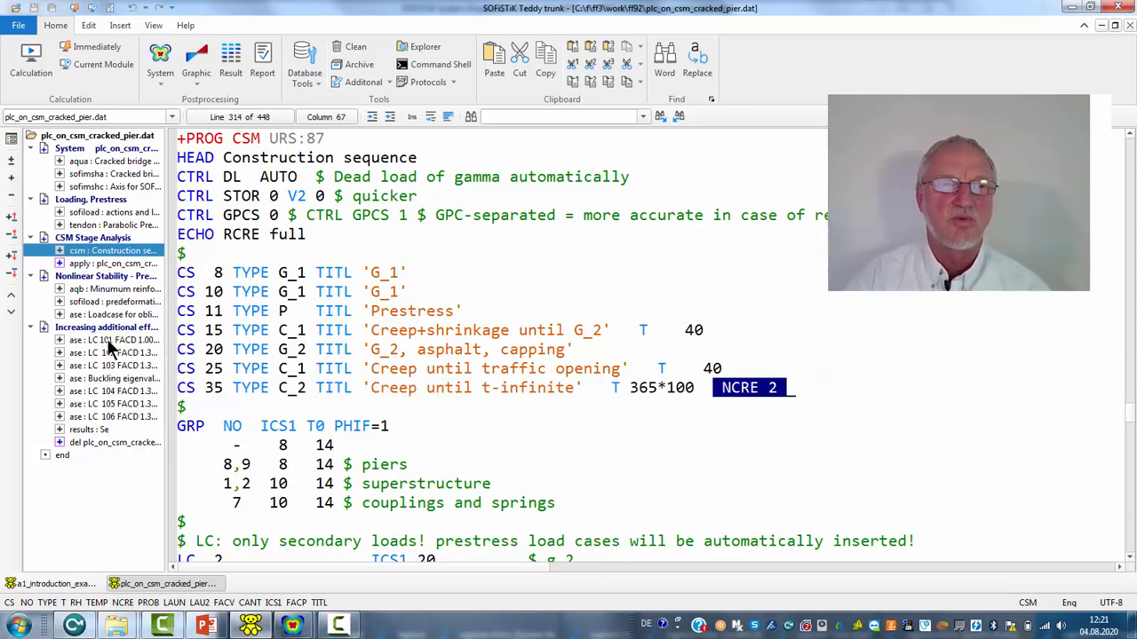
pyautogui.click(106, 340)
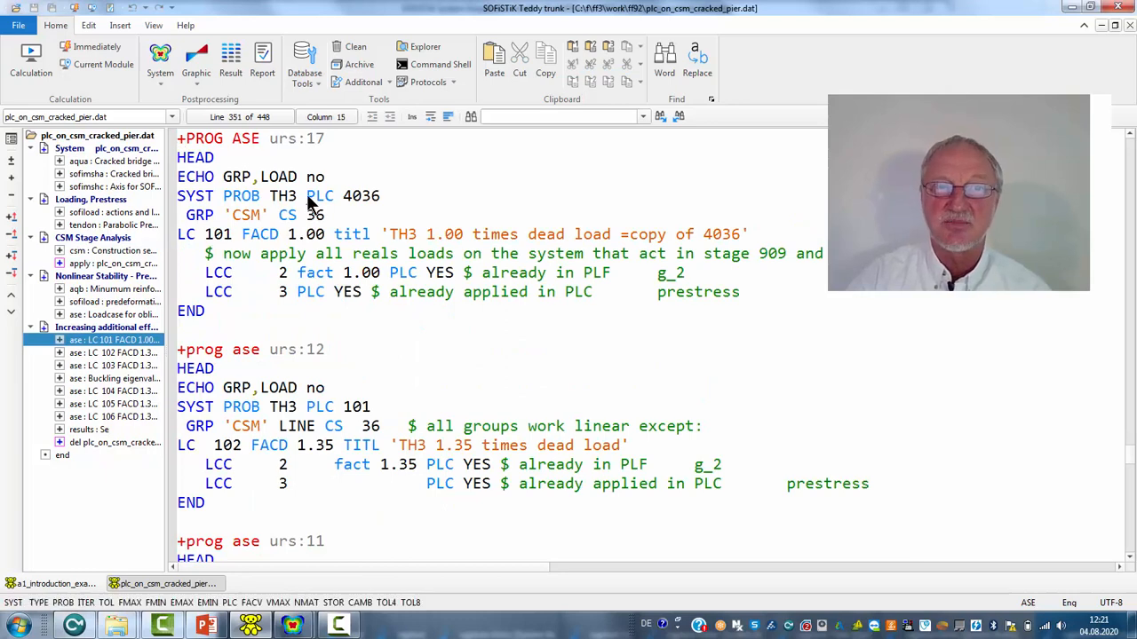
# Step: Highlight the PLC 4036 reference and dead load case 2 entry in the LC 101 block
pyautogui.doubleClick(342, 195)
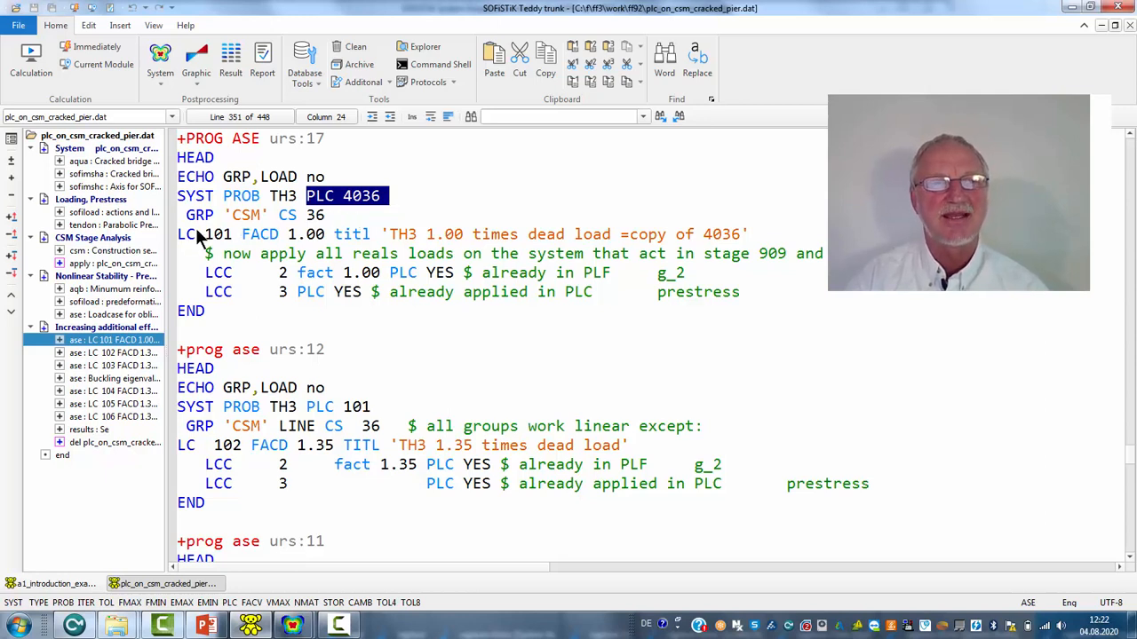
pyautogui.click(244, 234)
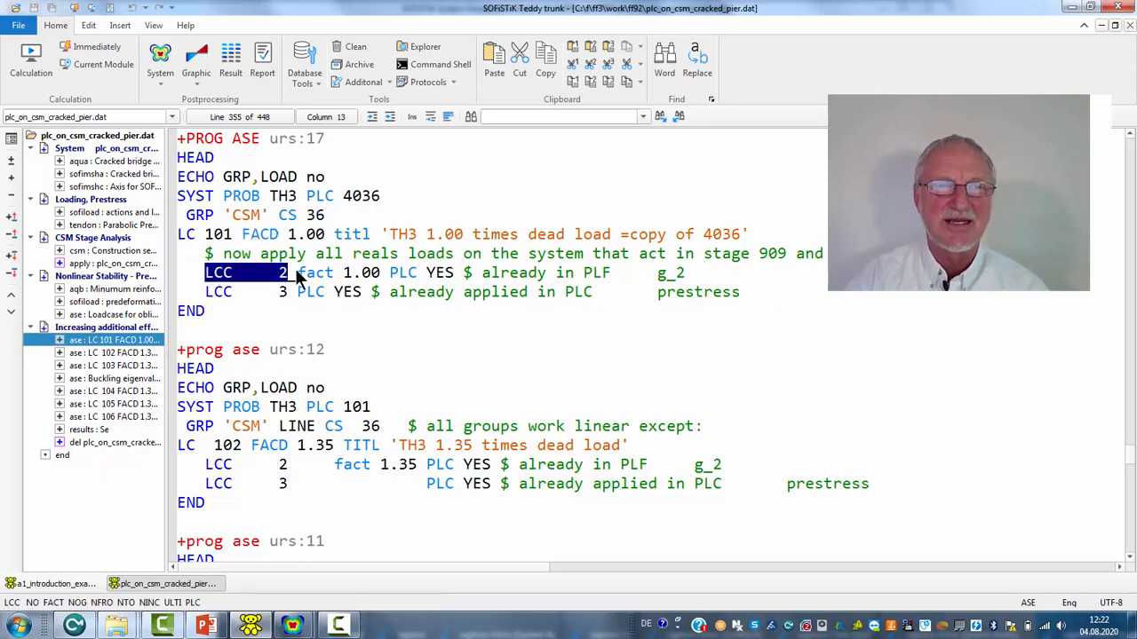
pyautogui.click(281, 292)
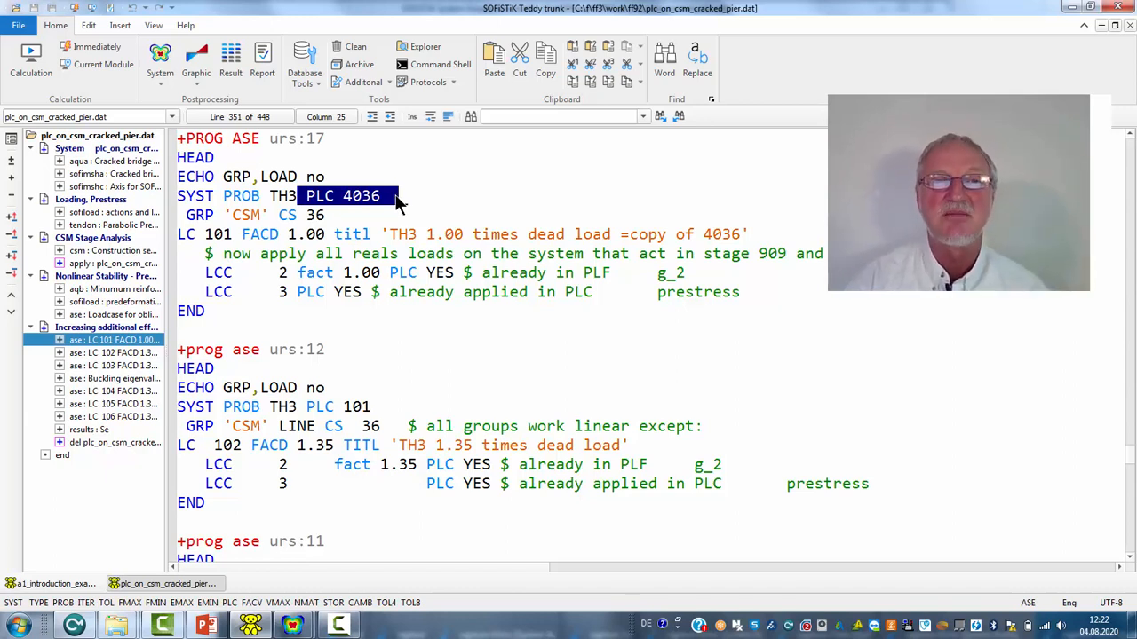
pyautogui.moveTo(377, 191)
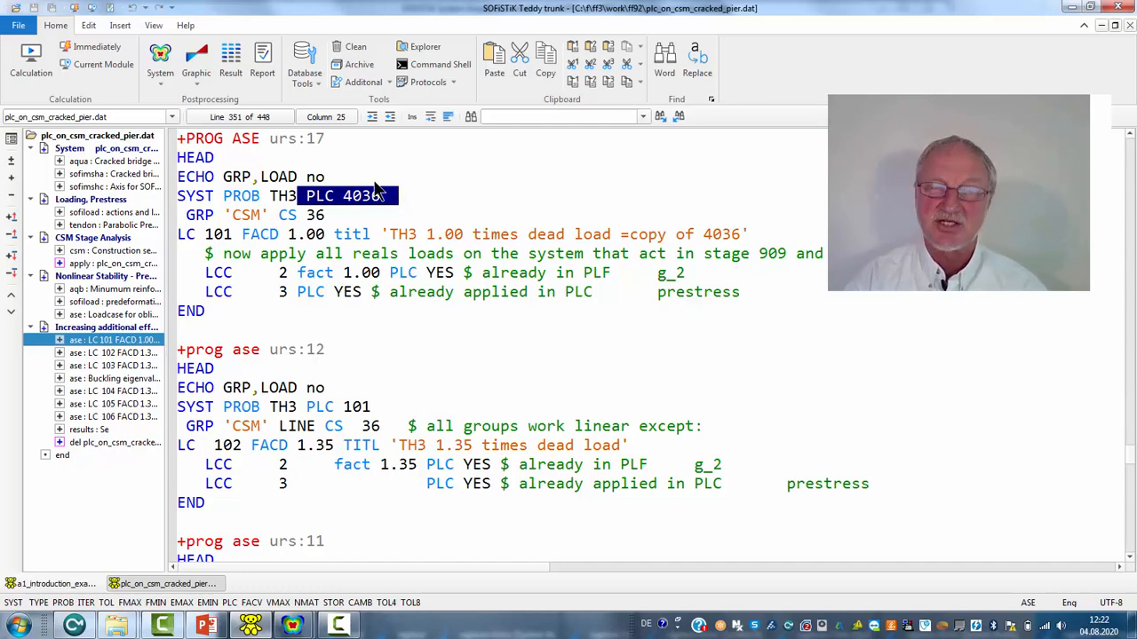
# Step: Highlight PLC 101 and the FACD factor of LC 102, then move to the LC 103 traffic block
pyautogui.scroll(-3)
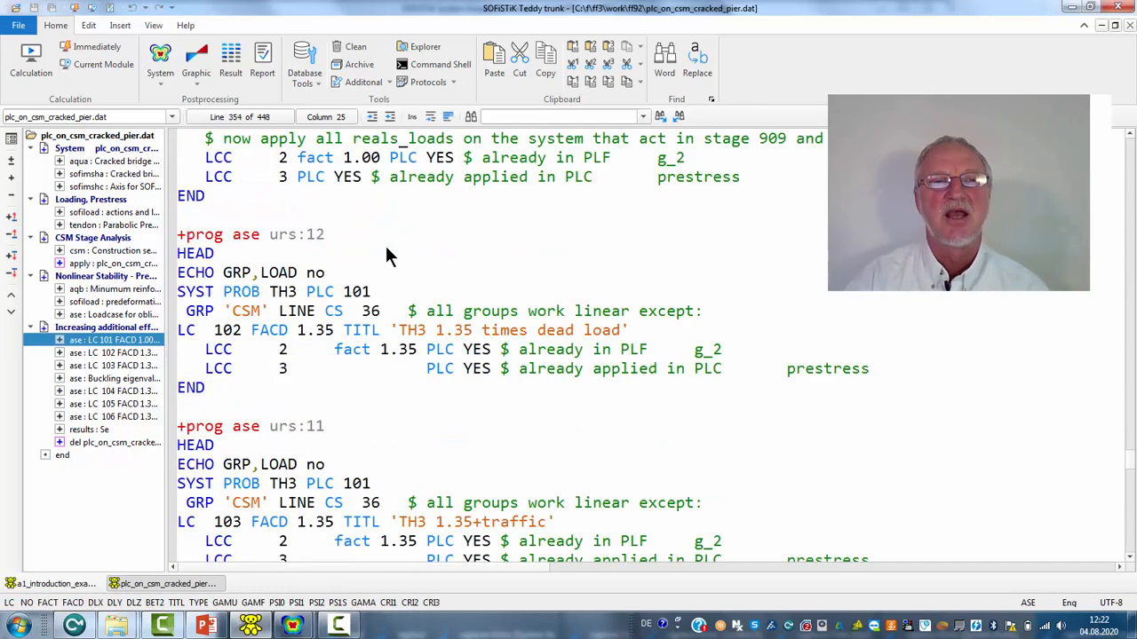
pyautogui.doubleClick(337, 291)
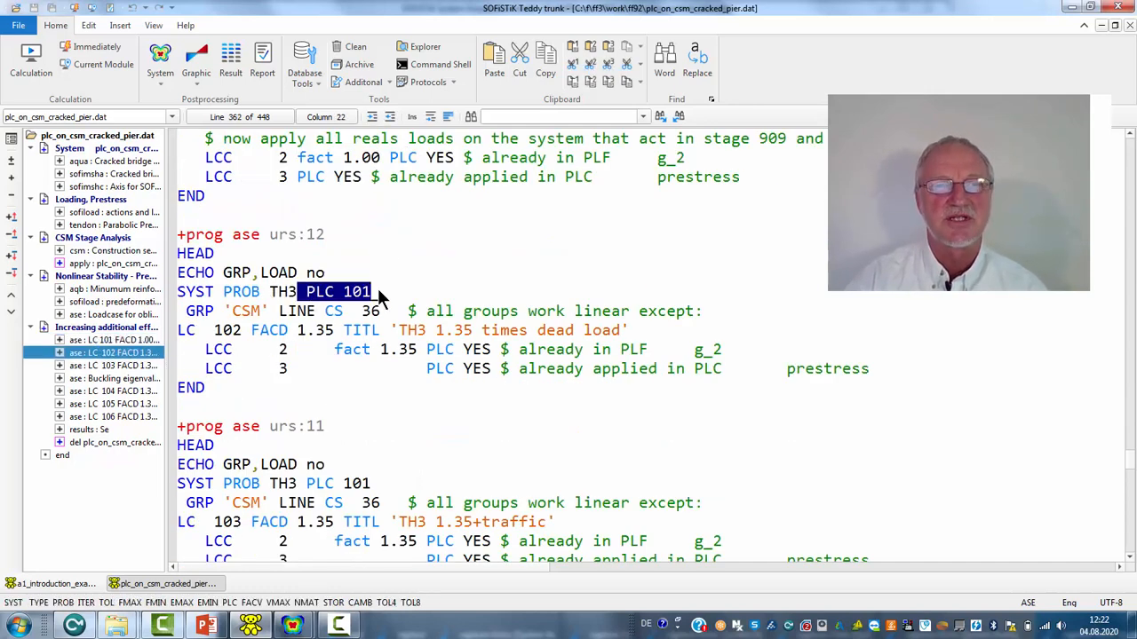
pyautogui.click(293, 331)
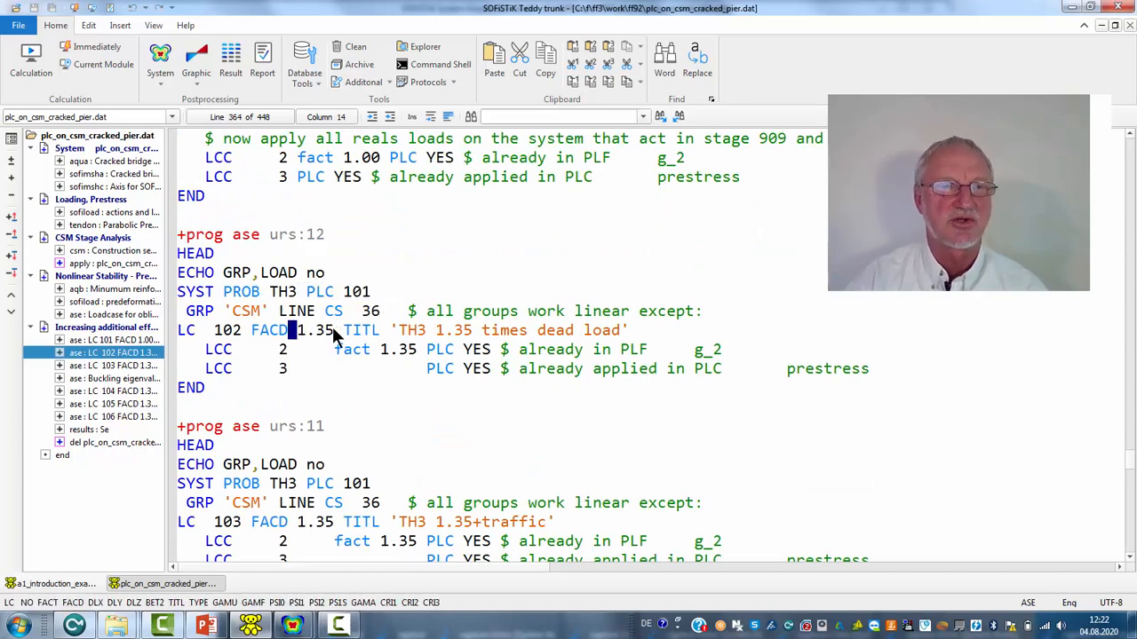
pyautogui.doubleClick(316, 330)
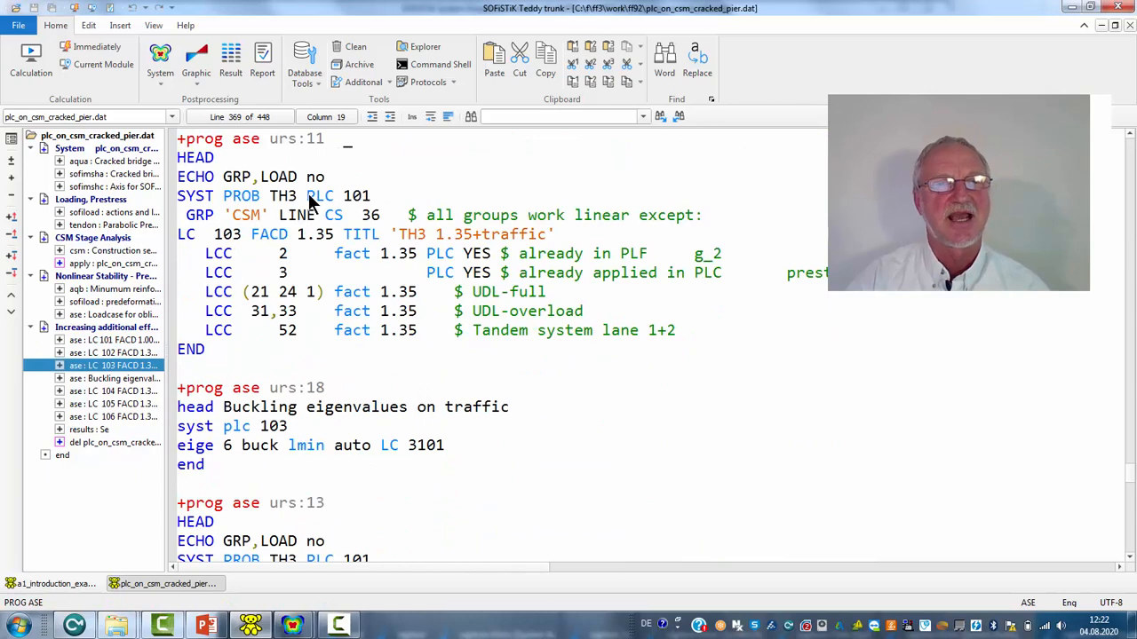
# Step: Go to the LC 104 oblique predeformation block and scroll to LC 105's wind at factor 1.50
pyautogui.doubleClick(505, 291)
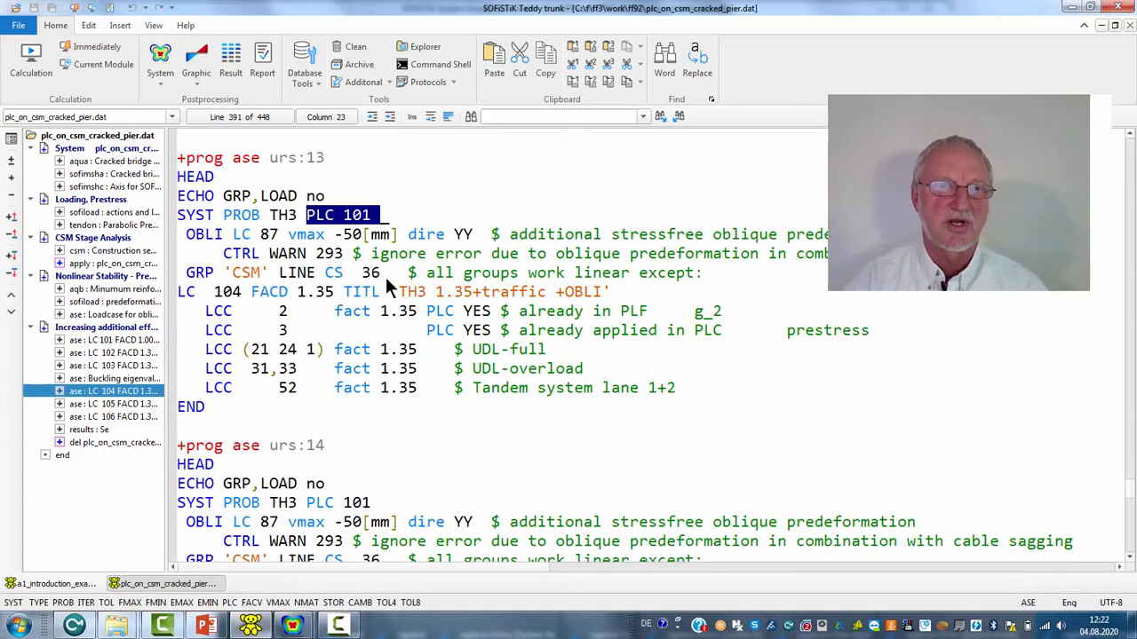
pyautogui.moveTo(320, 231)
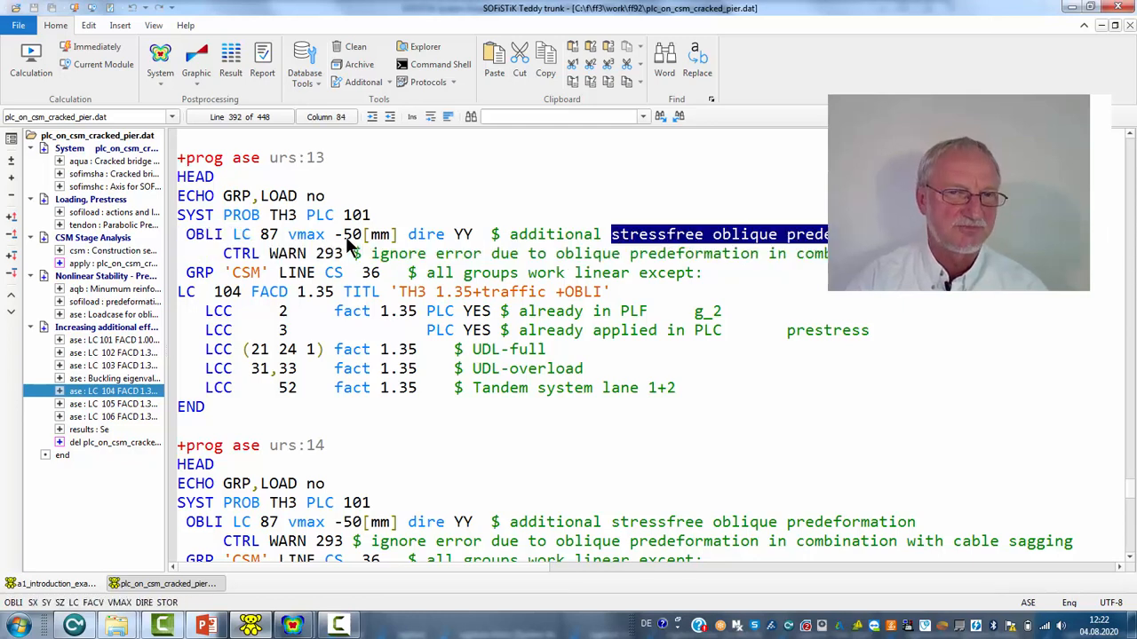
pyautogui.scroll(-3)
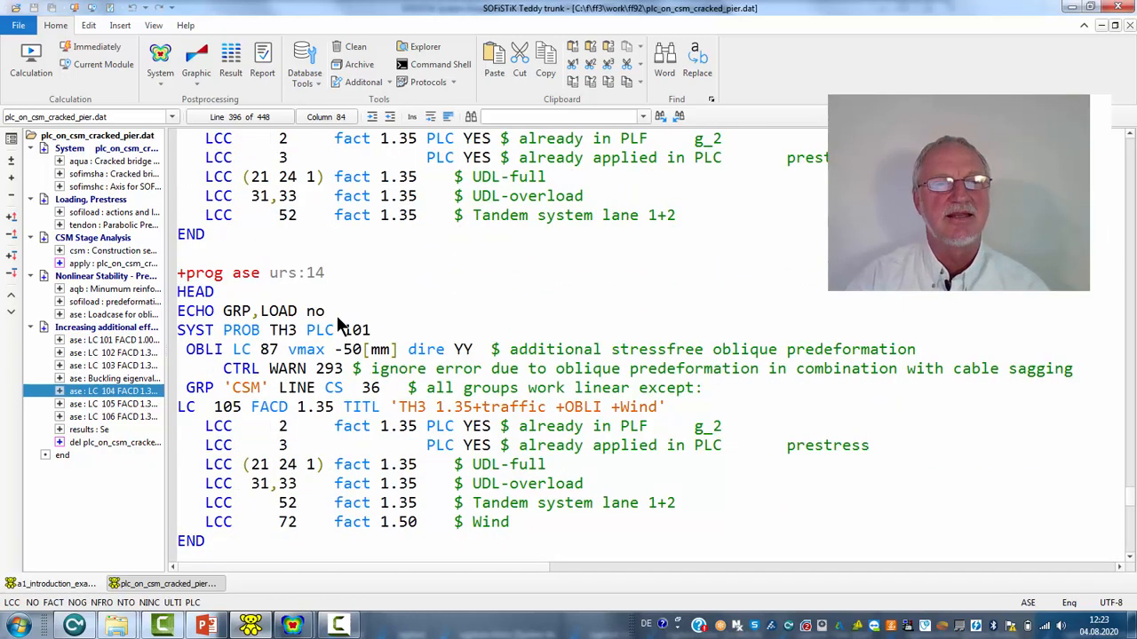
pyautogui.scroll(-3)
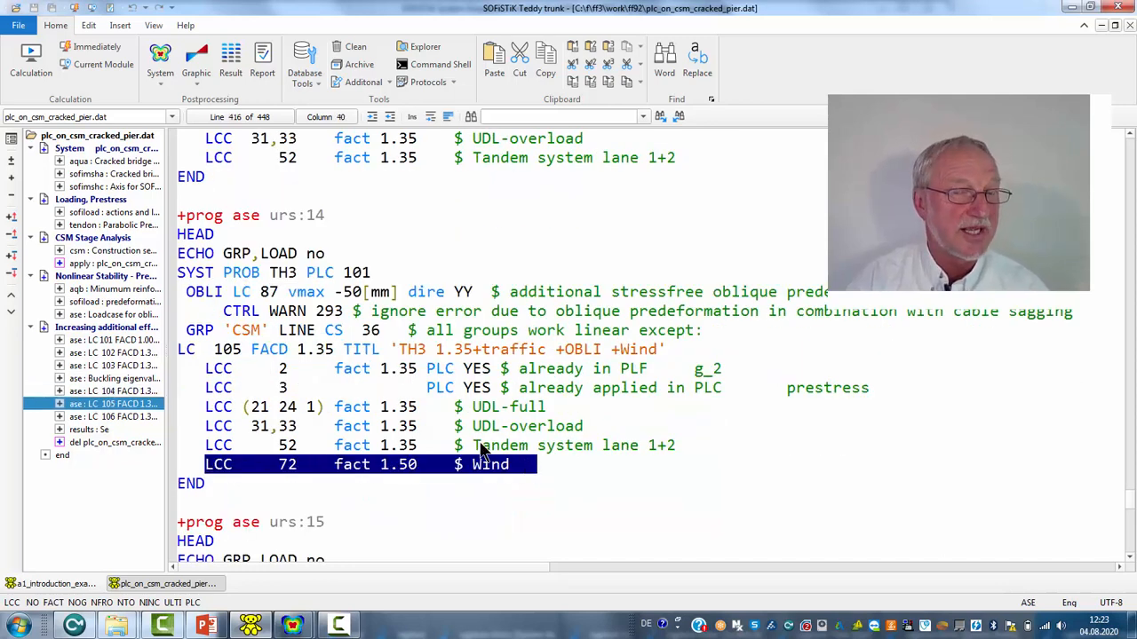
# Step: Go to the cracked LC 106 block and highlight the NSTR and CALD options
pyautogui.scroll(-3)
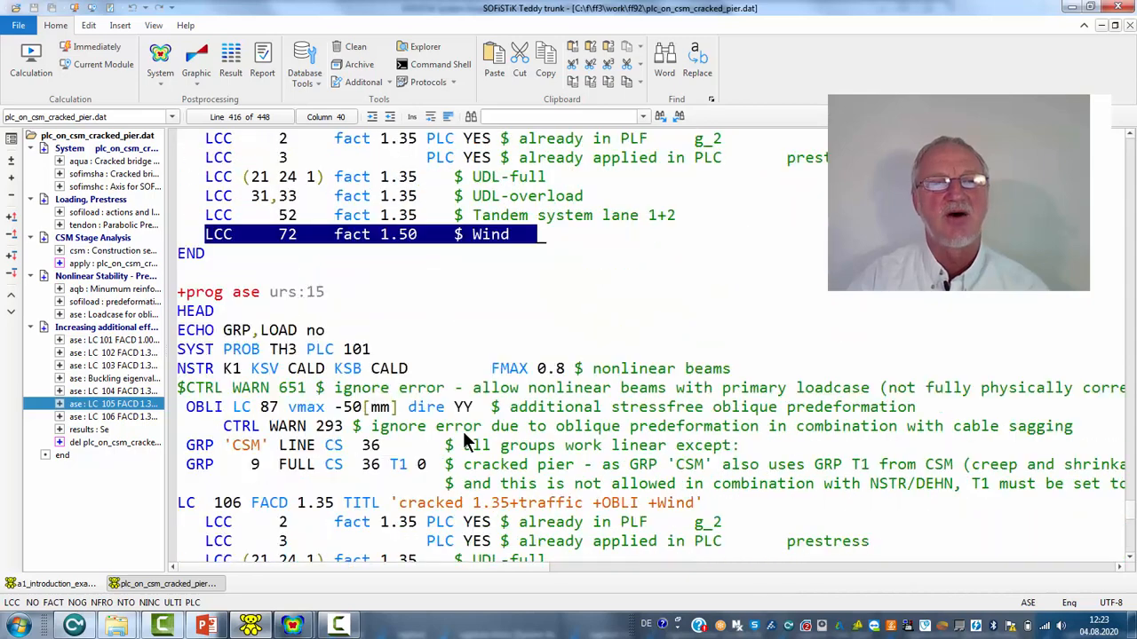
pyautogui.scroll(-3)
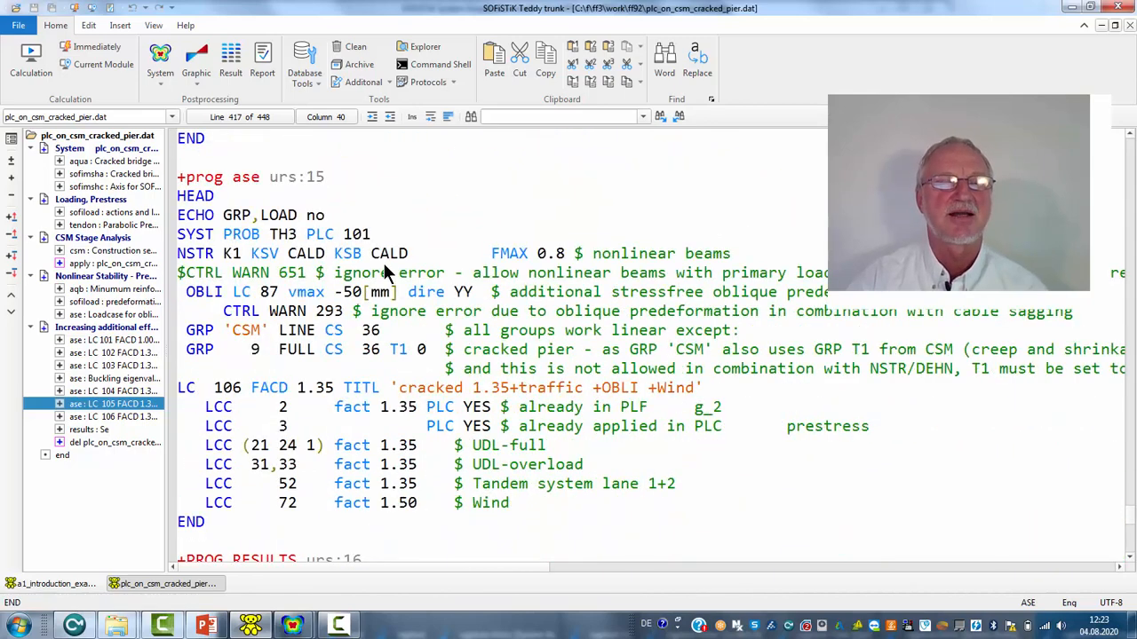
pyautogui.moveTo(302, 260)
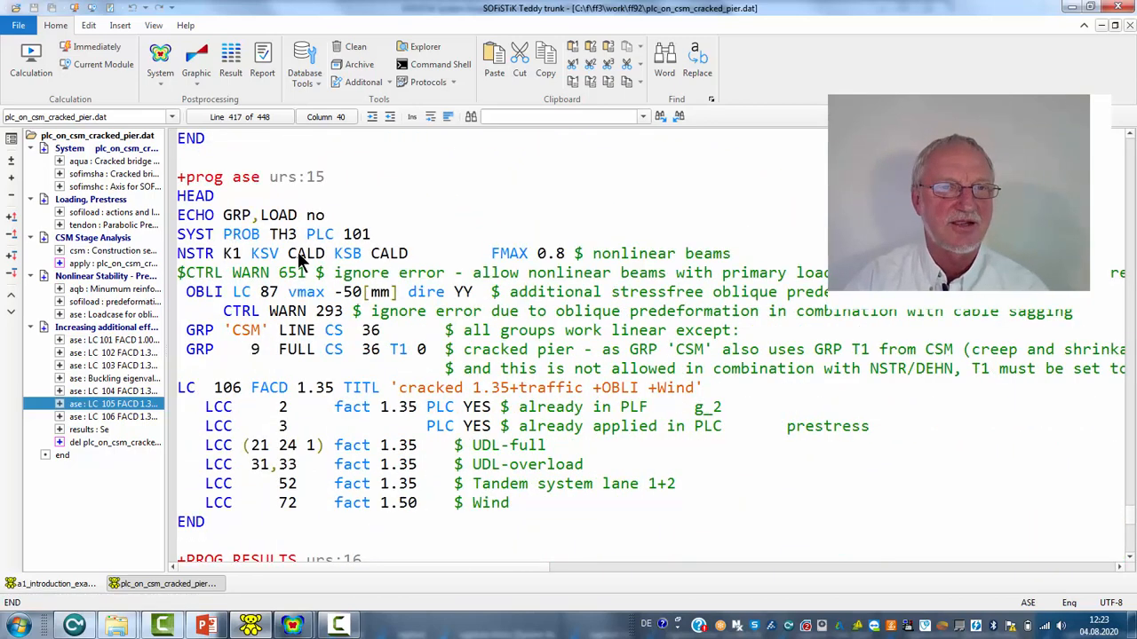
pyautogui.doubleClick(337, 233)
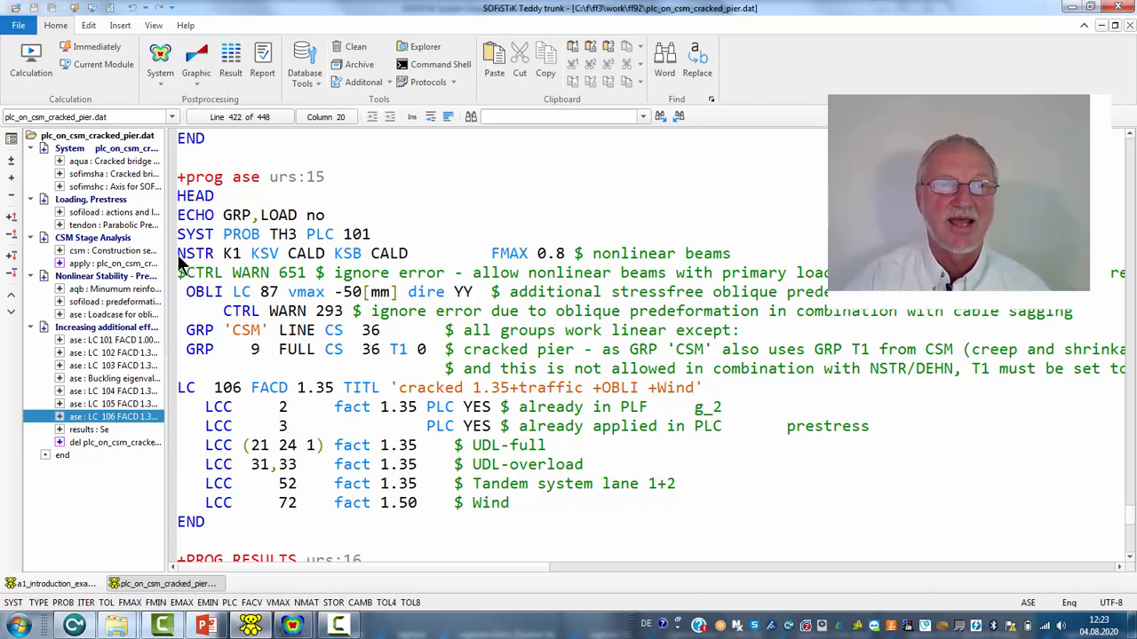
pyautogui.doubleClick(195, 253)
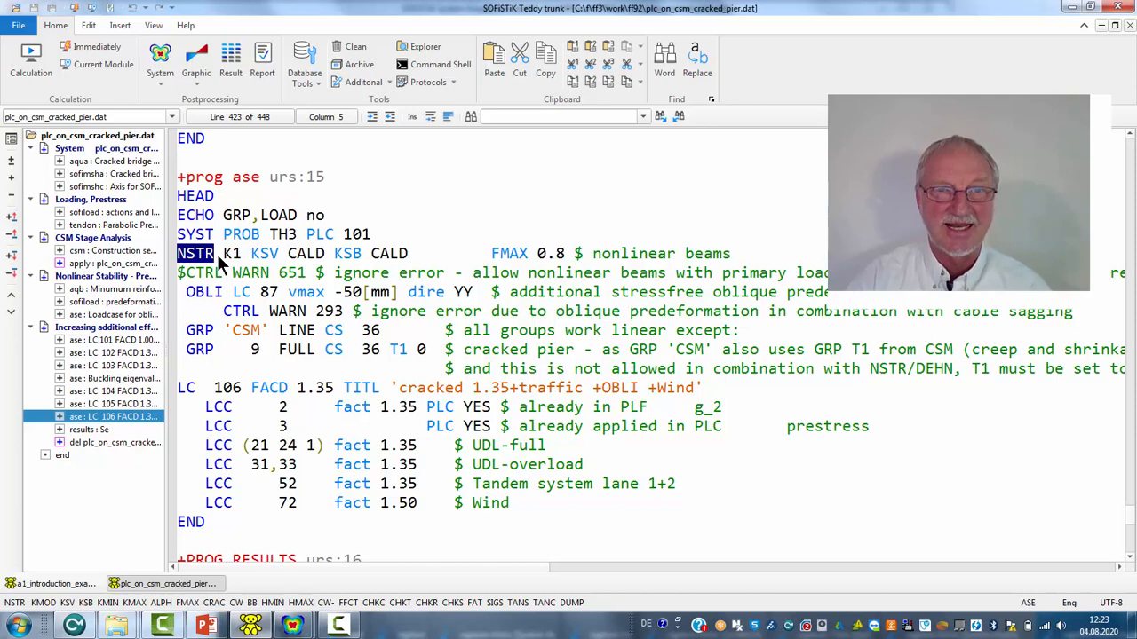
pyautogui.moveTo(296, 263)
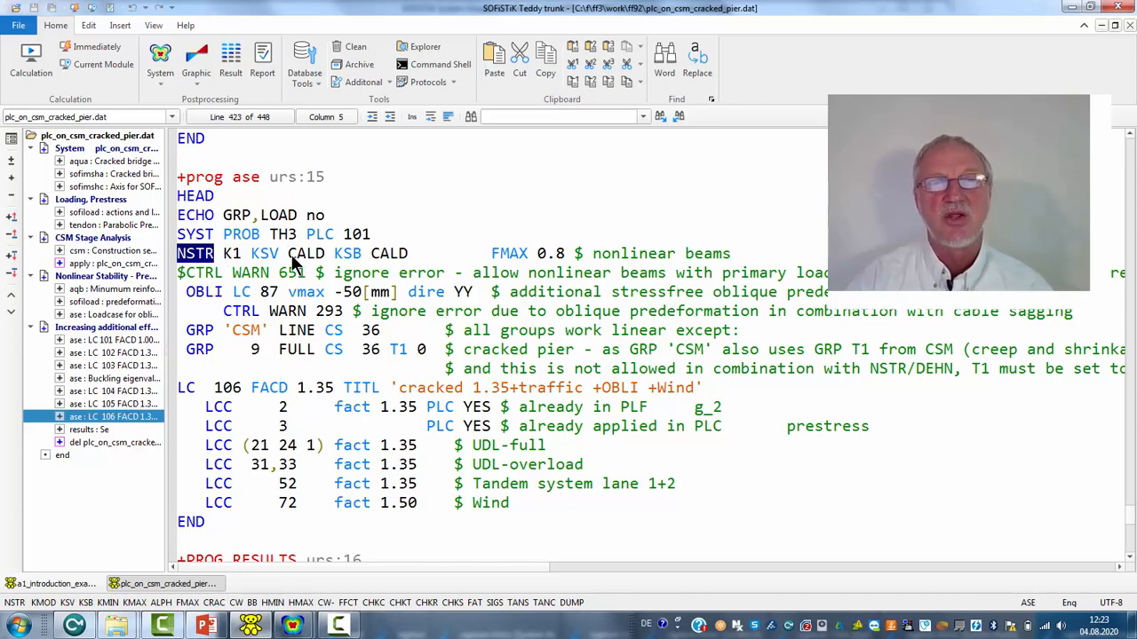
pyautogui.doubleClick(307, 253)
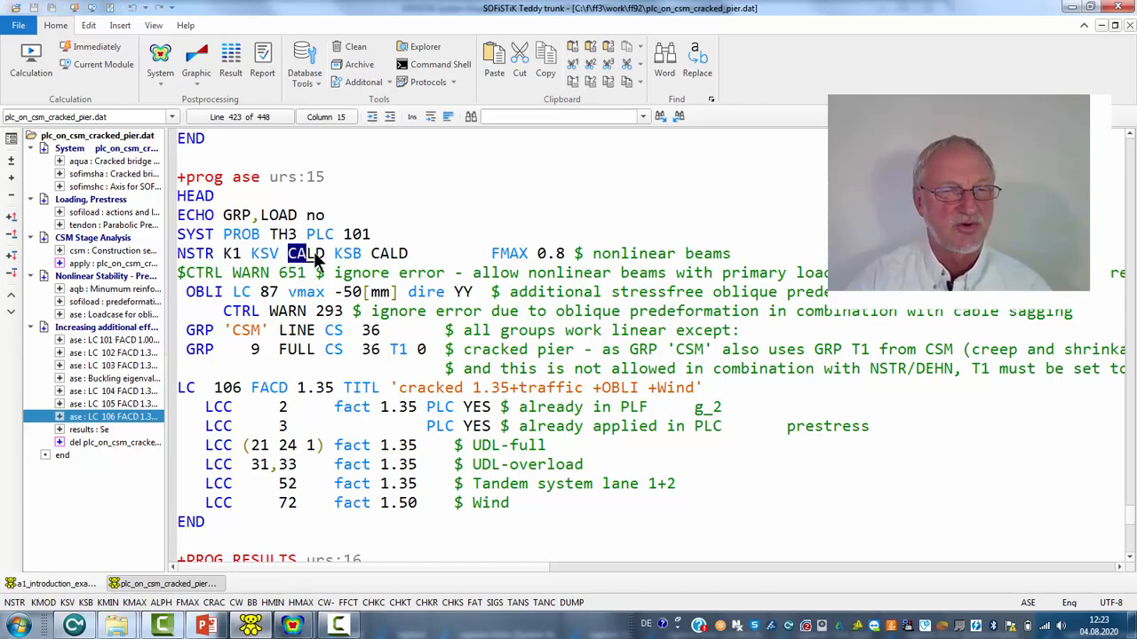
pyautogui.click(306, 253)
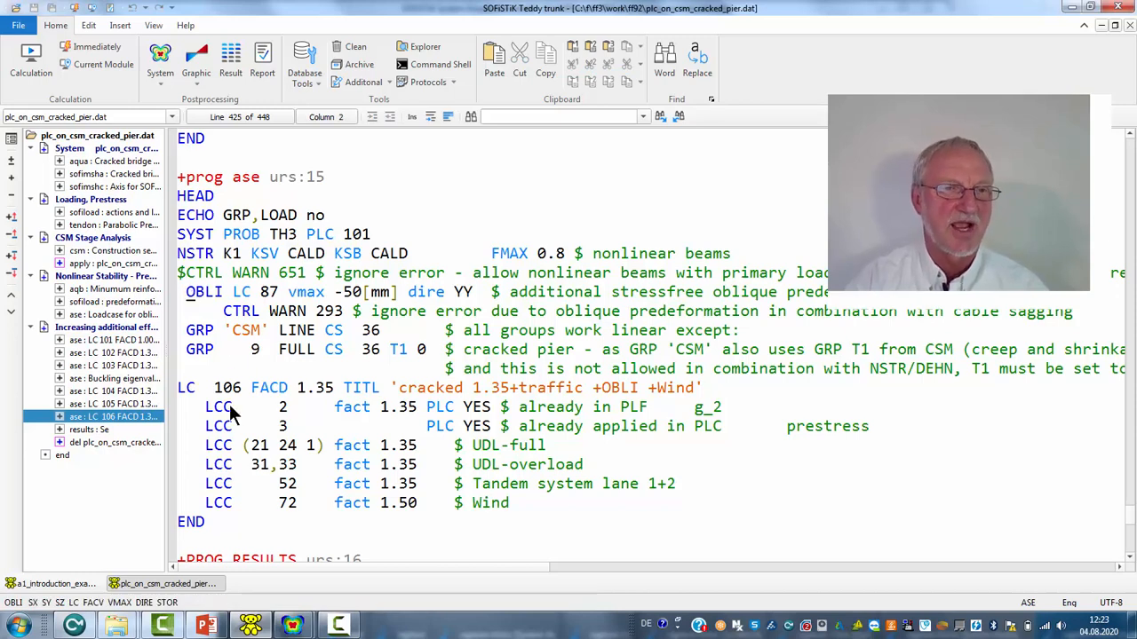
pyautogui.moveTo(185, 393)
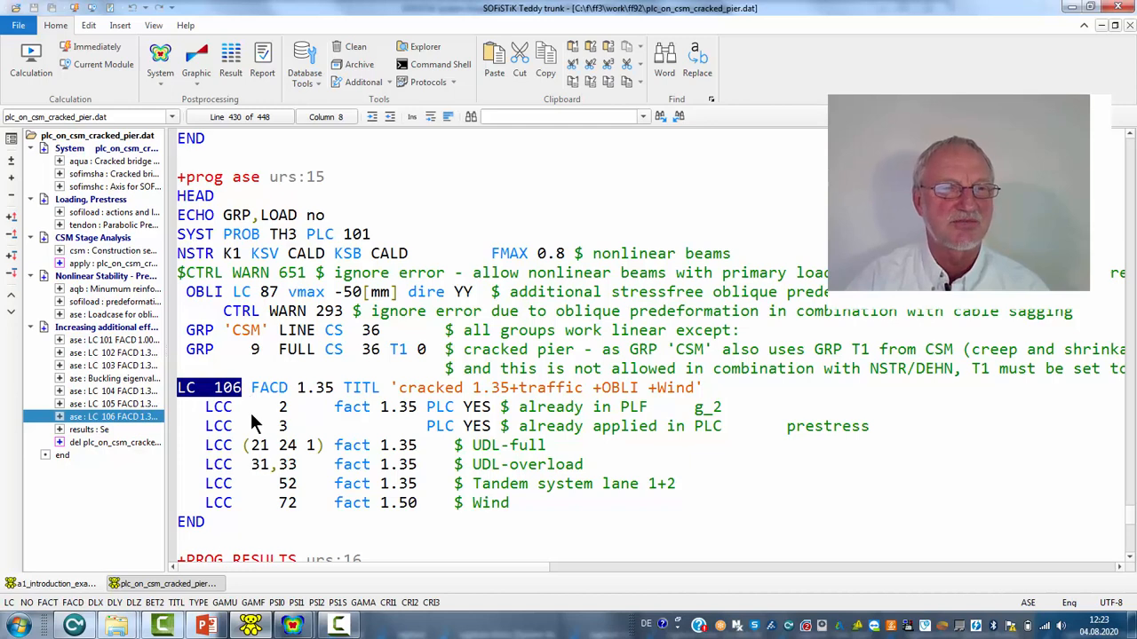
# Step: Highlight 'cracked', the 1.35 factor and 'traffic' in the LC 106 title
pyautogui.doubleClick(422, 388)
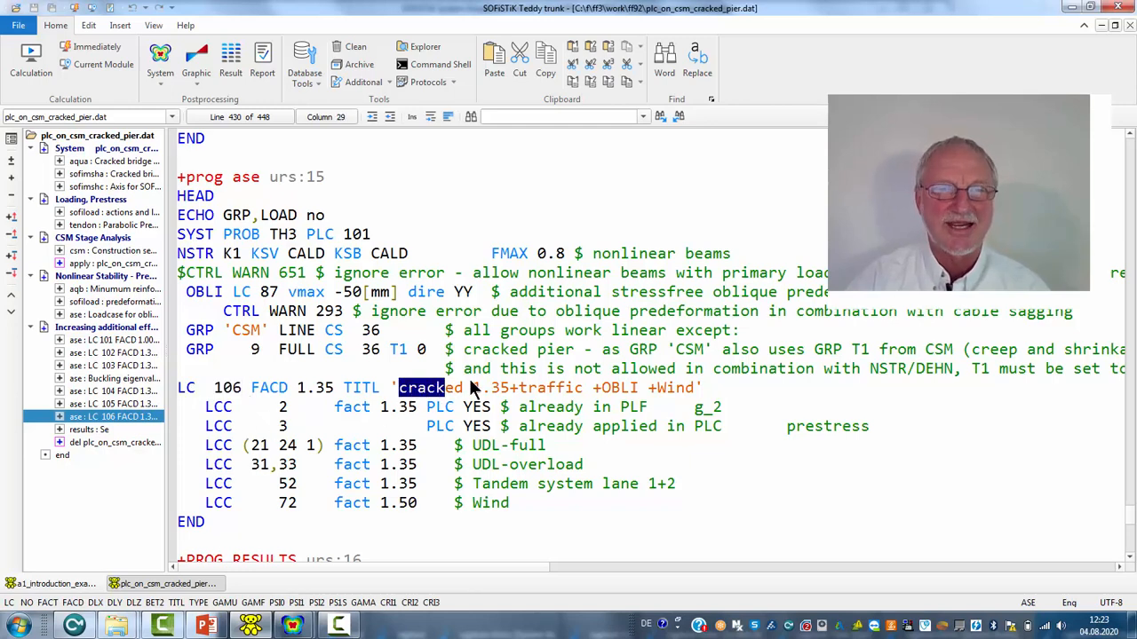
pyautogui.click(471, 387)
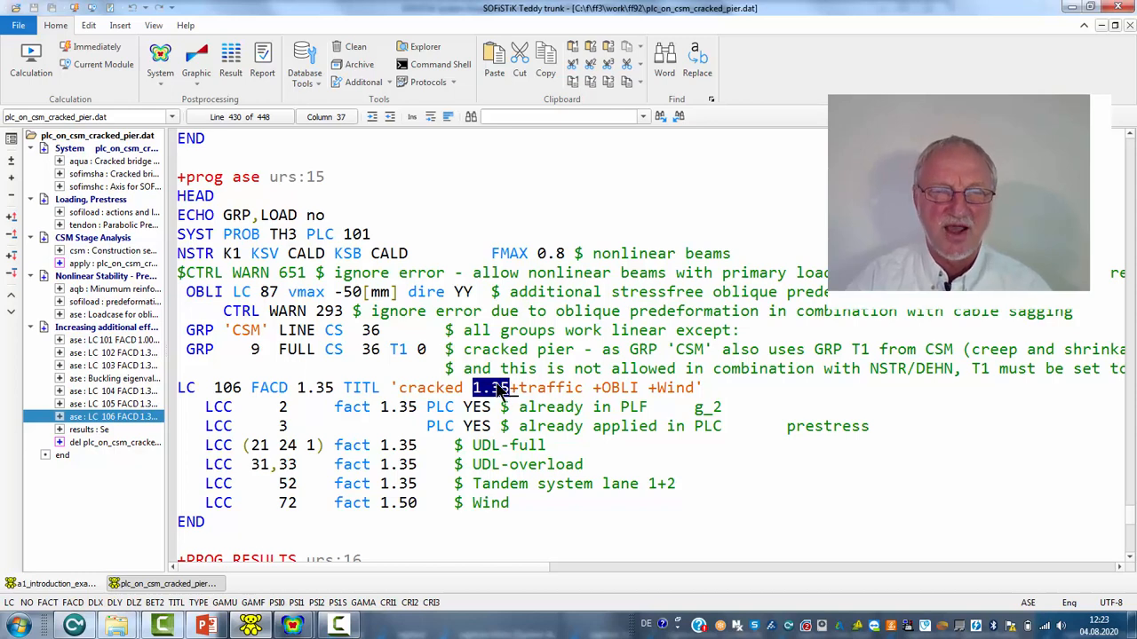
pyautogui.doubleClick(550, 388)
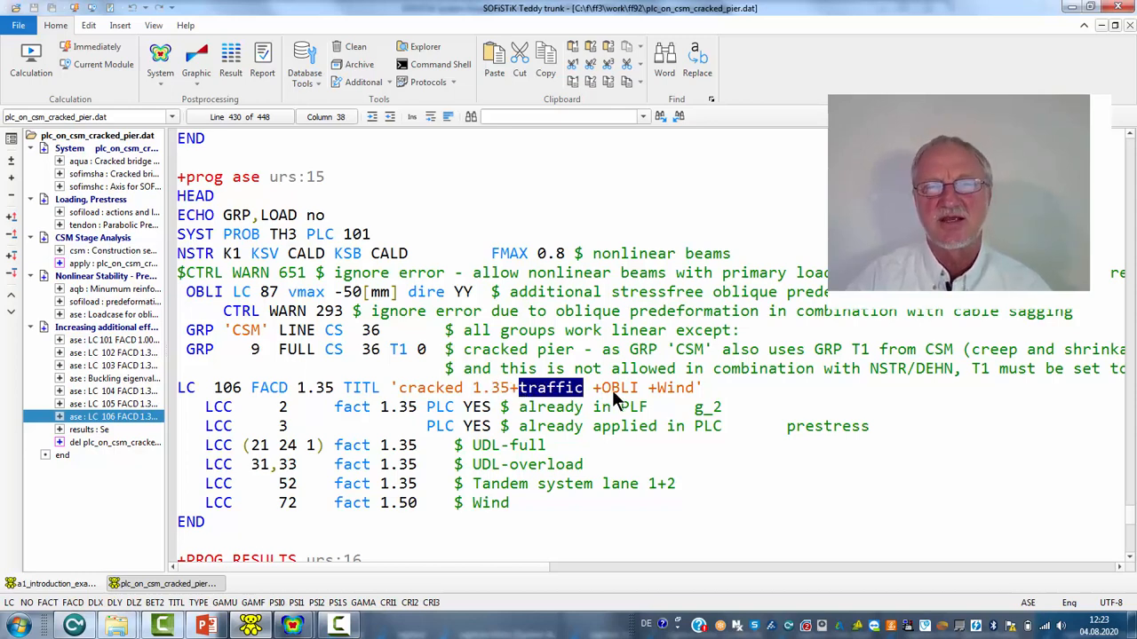
pyautogui.doubleClick(676, 388)
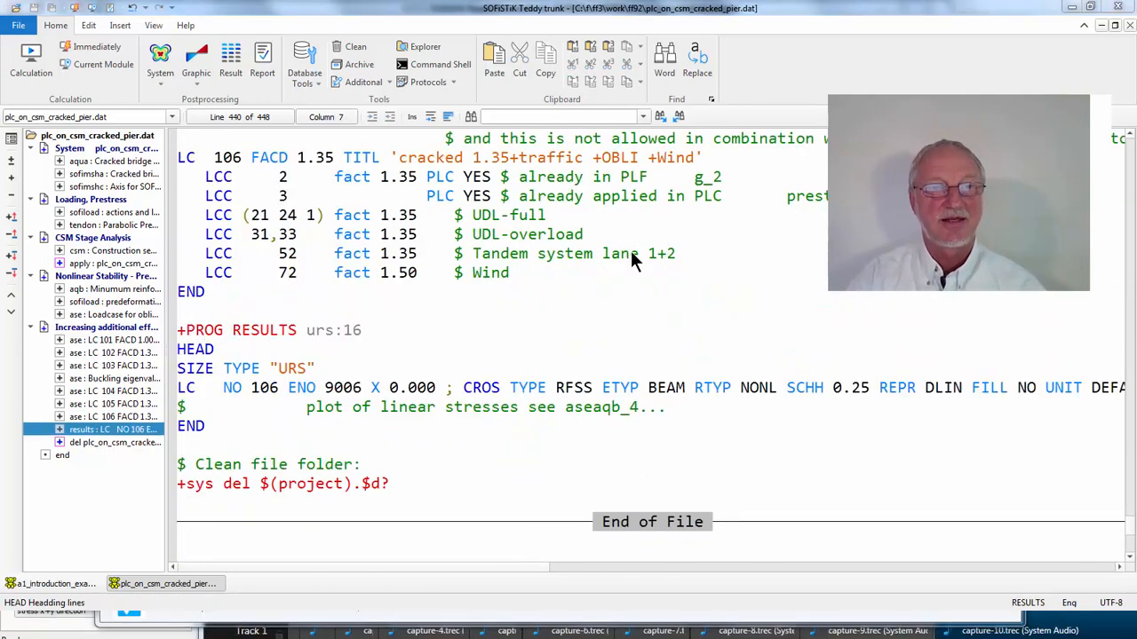
pyautogui.moveTo(346, 337)
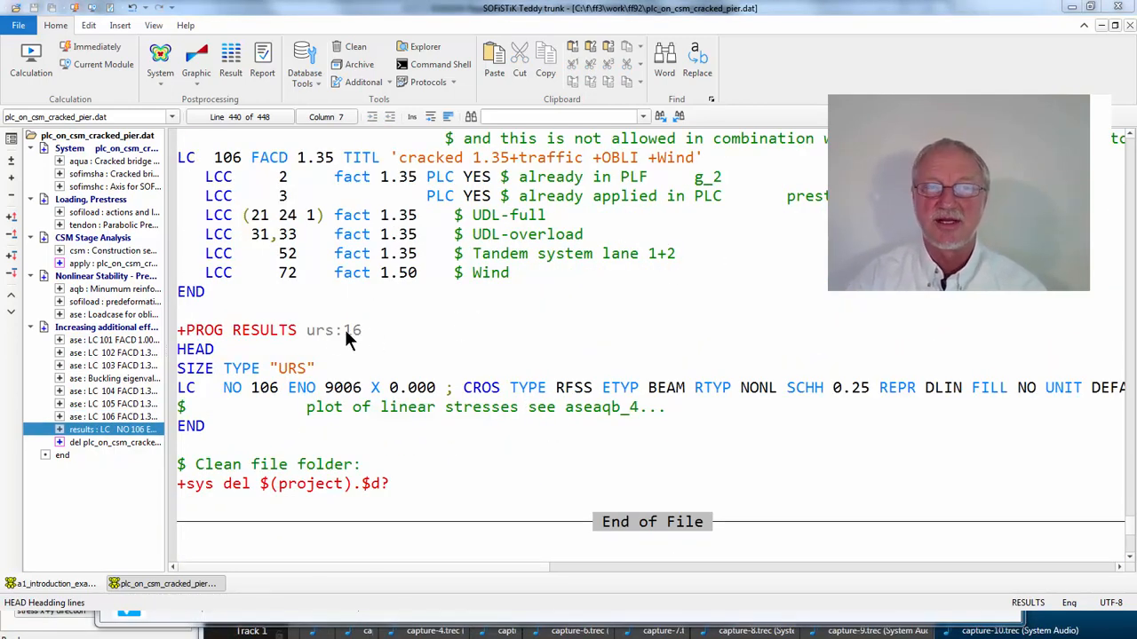
pyautogui.moveTo(266, 273)
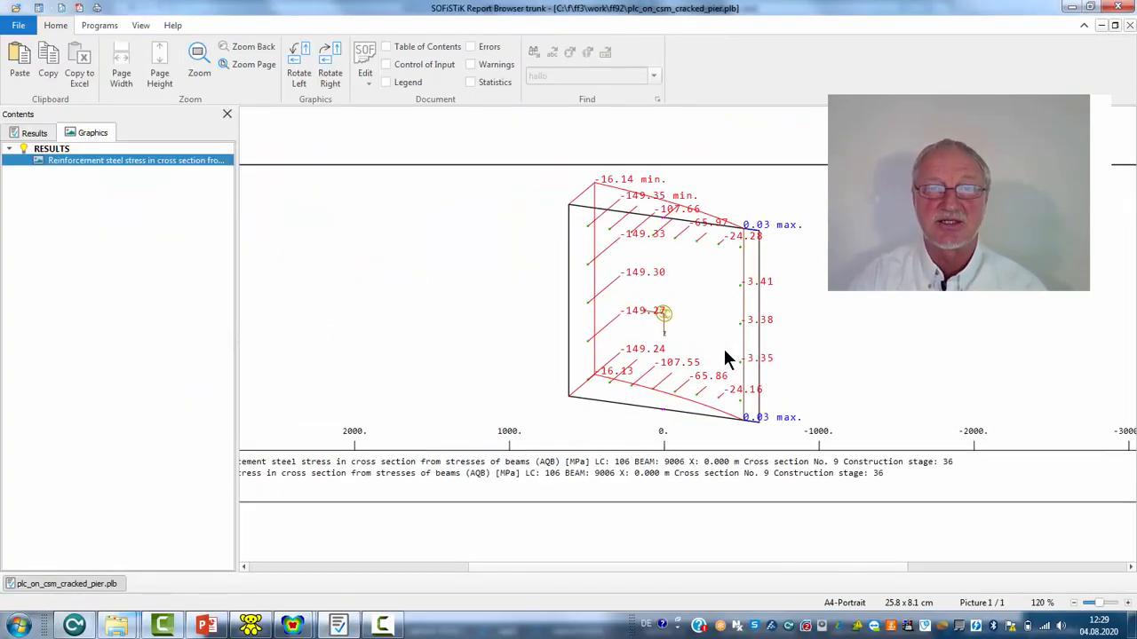
pyautogui.moveTo(311, 135)
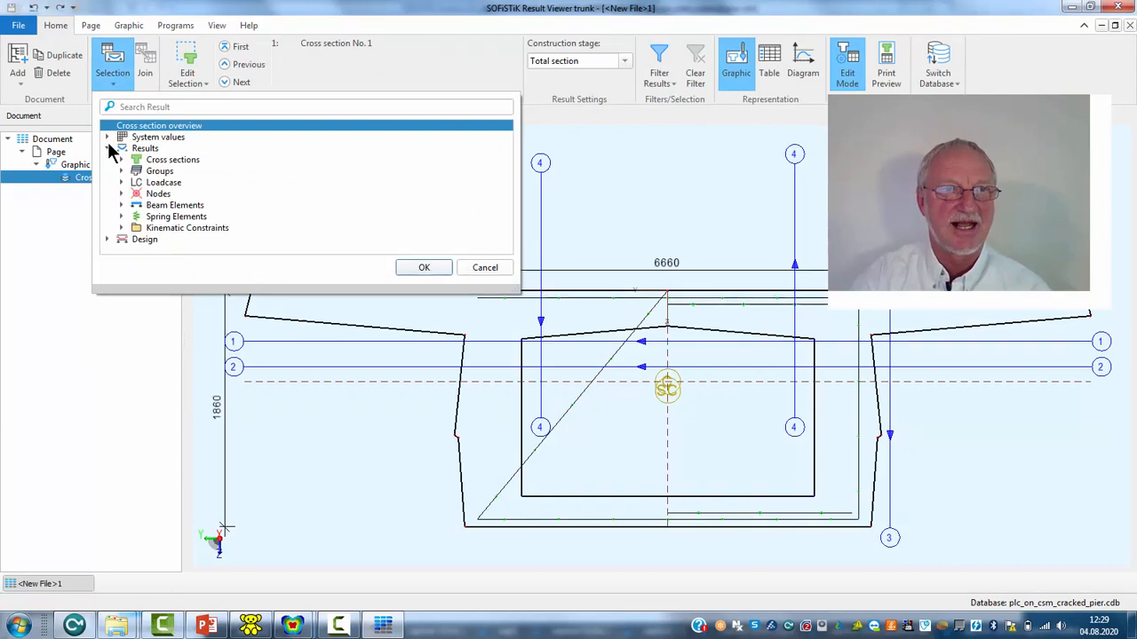
# Step: Choose Axial stress in cross section from AQB beam stresses and confirm the plot
pyautogui.click(122, 159)
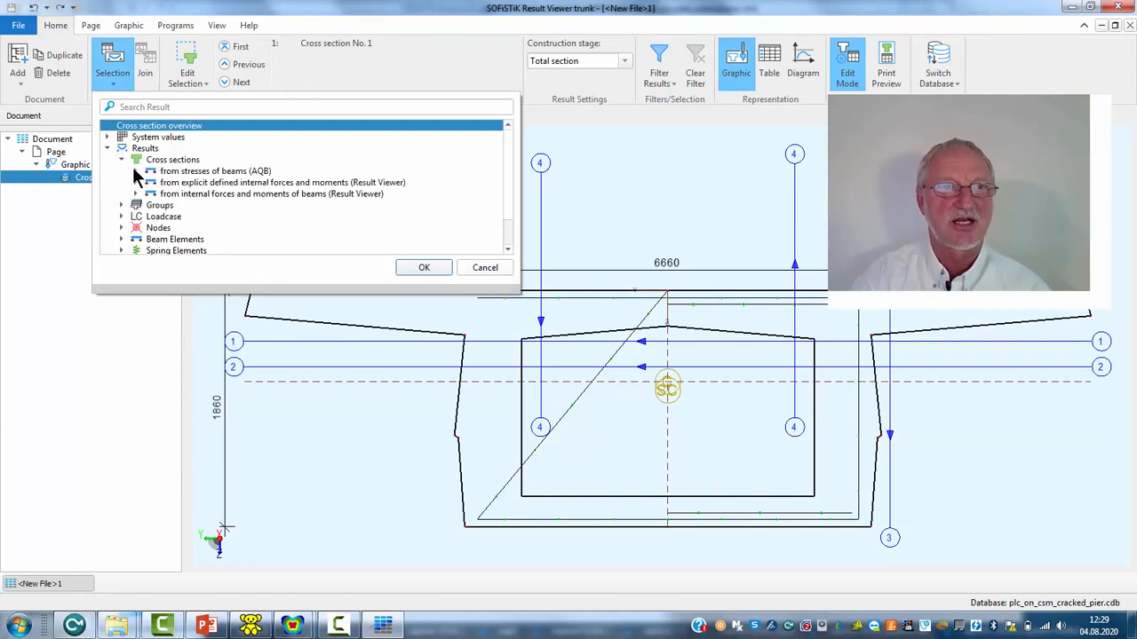
pyautogui.click(151, 171)
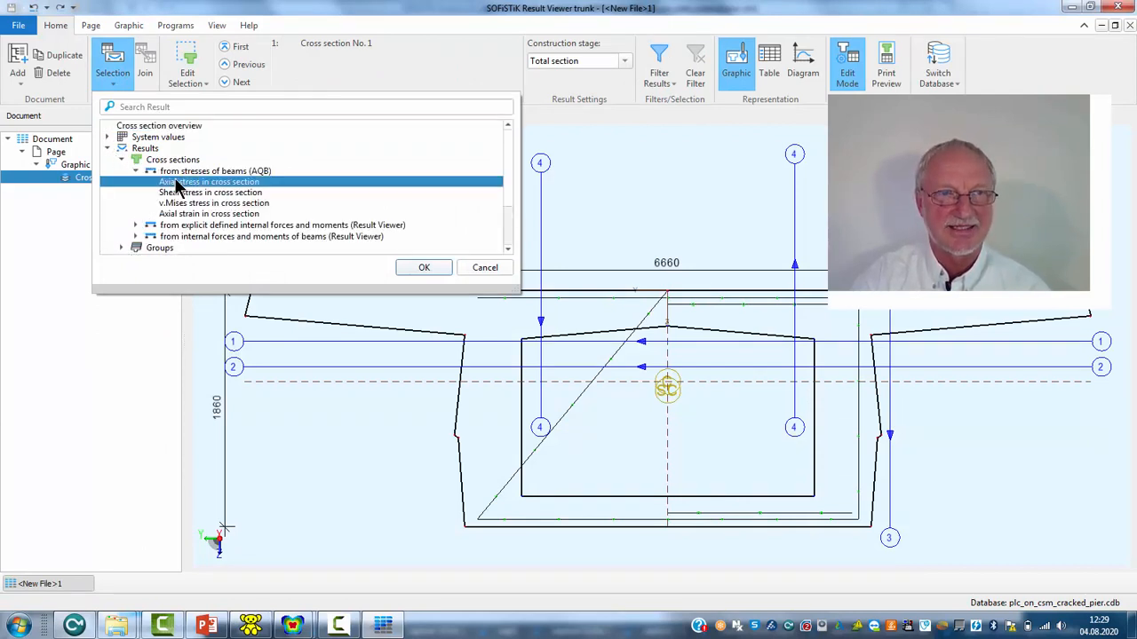
pyautogui.click(423, 267)
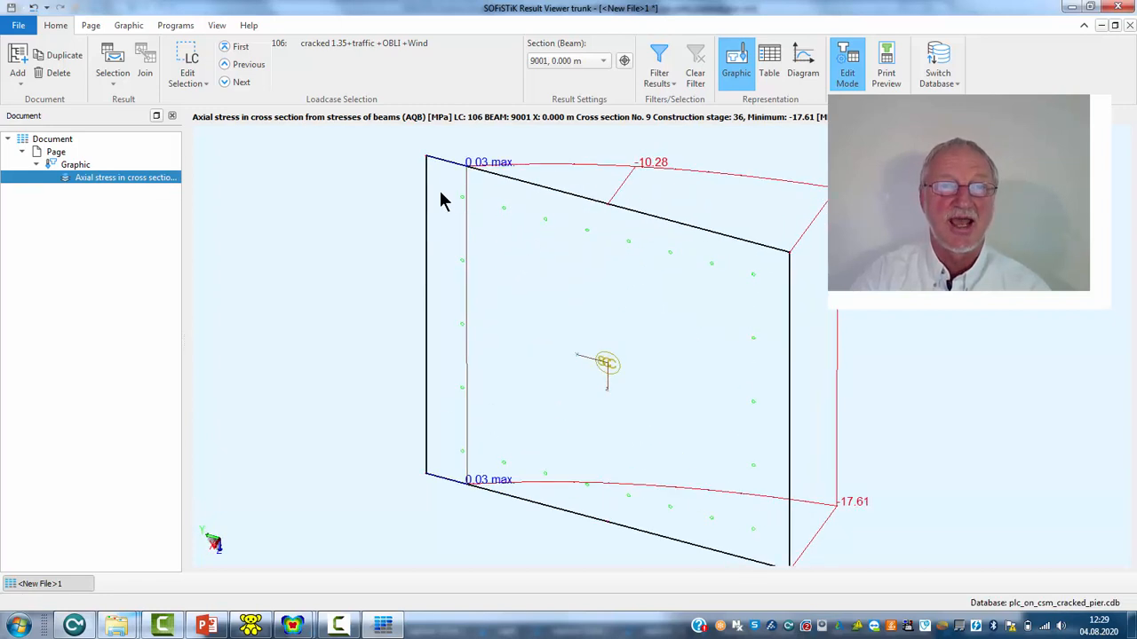
pyautogui.moveTo(436, 227)
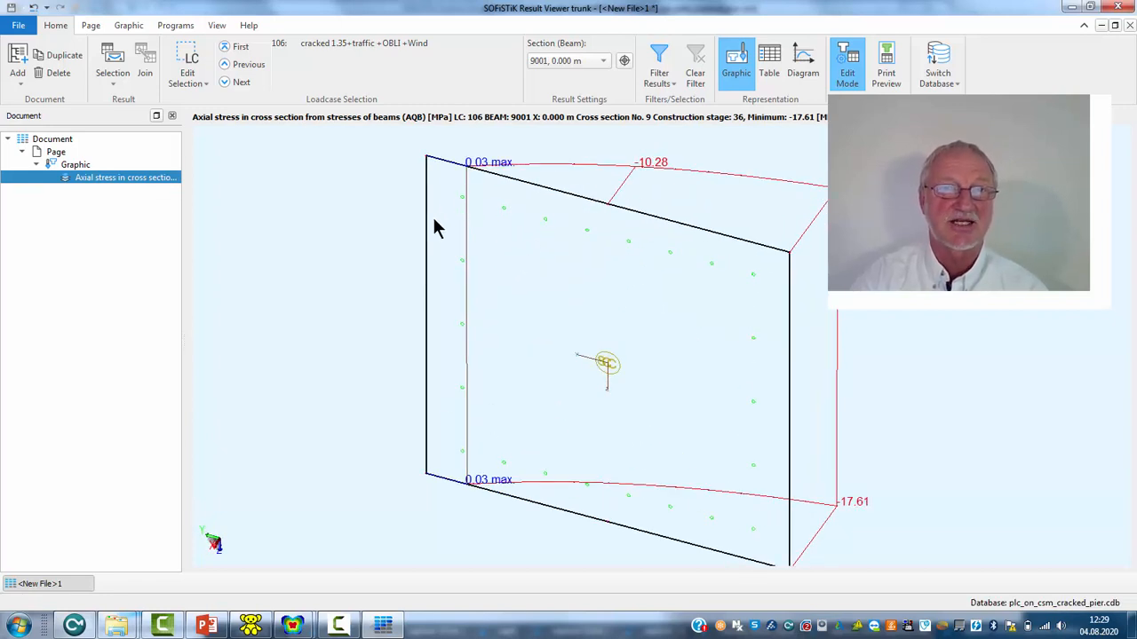
pyautogui.moveTo(520, 151)
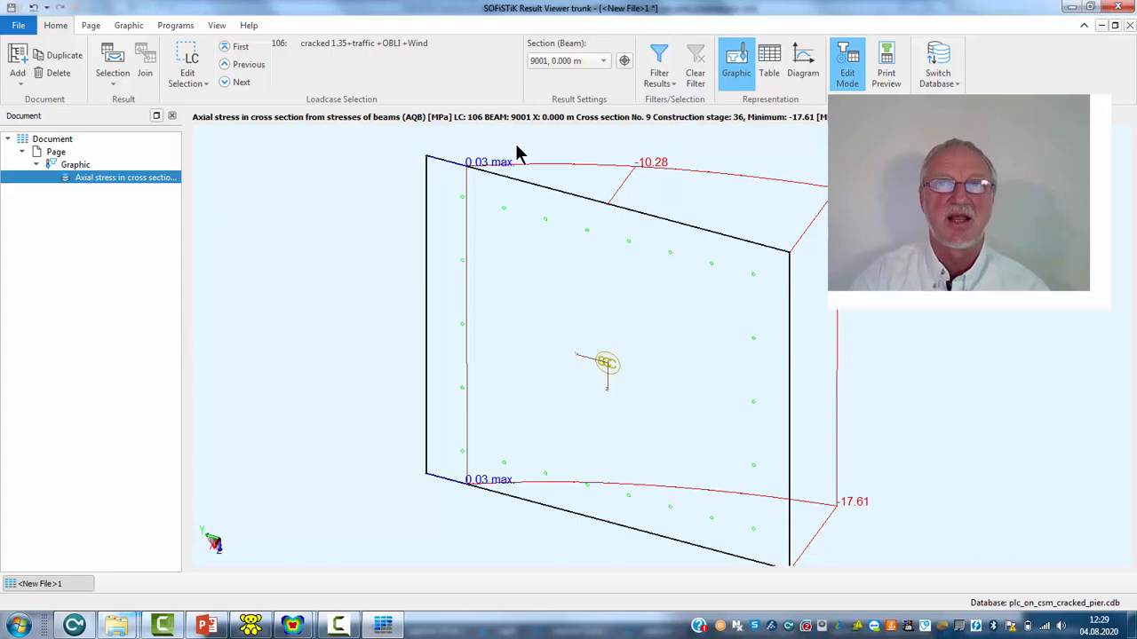
pyautogui.moveTo(525, 140)
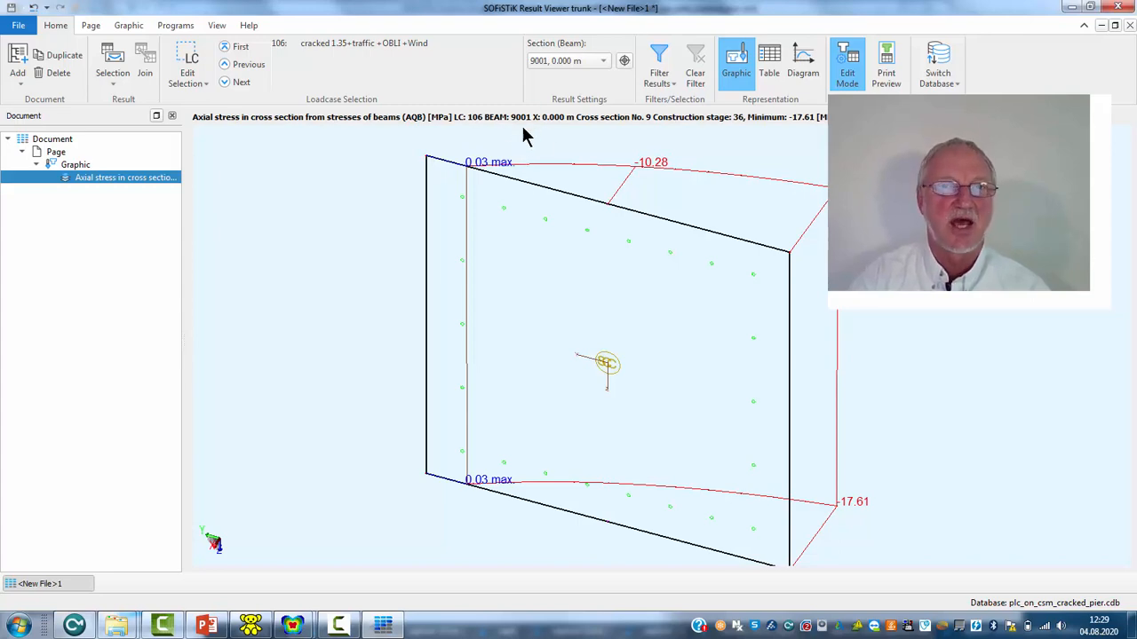
# Step: Switch to the plc_on_csm_cracked_pylons.dat input file
pyautogui.click(293, 627)
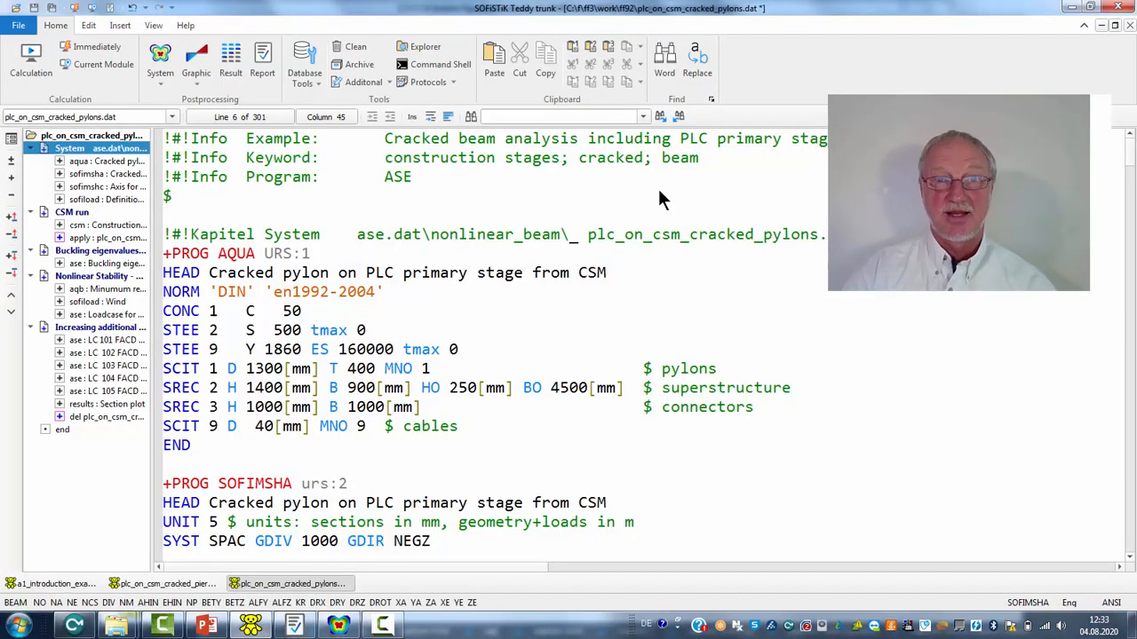
pyautogui.moveTo(768, 249)
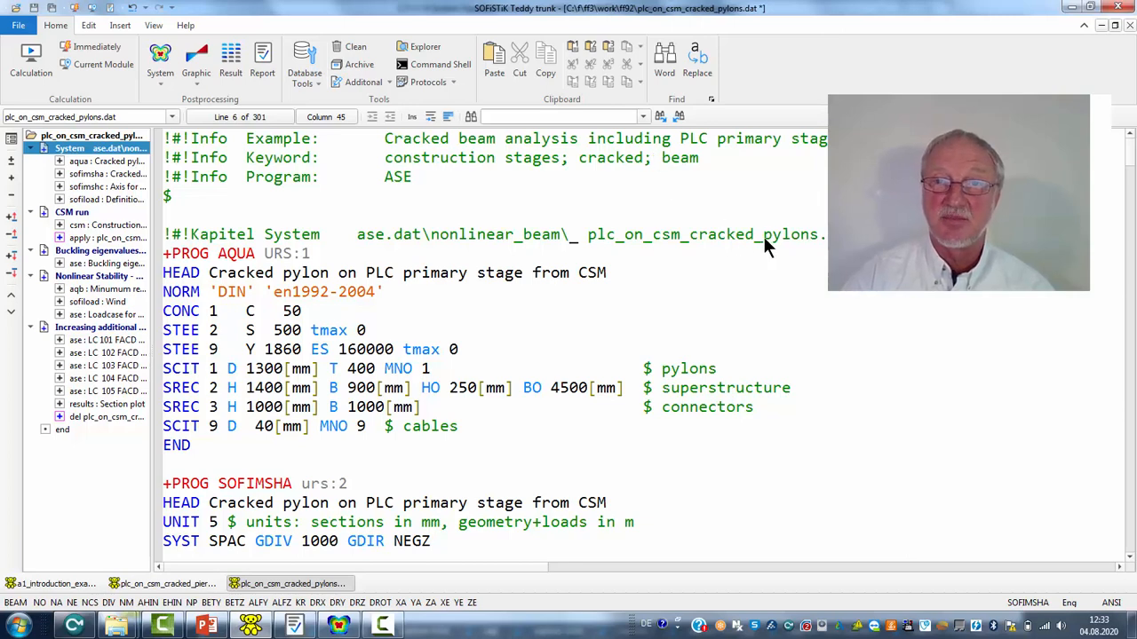
pyautogui.doubleClick(781, 233)
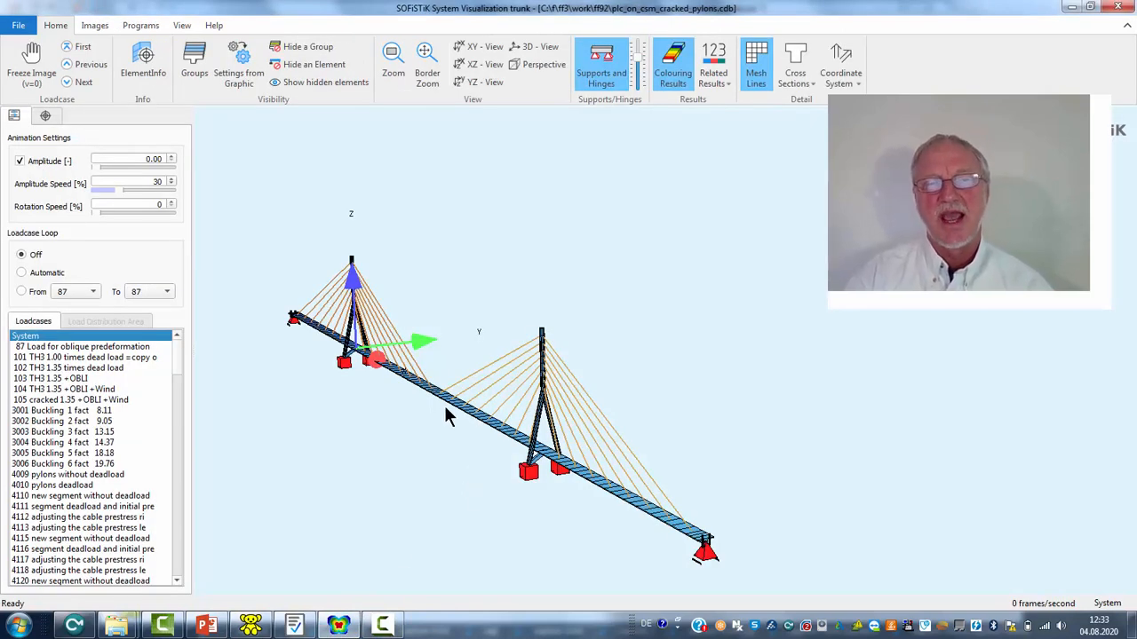
# Step: Set amplitude 44 and step through construction load cases from 4111 to 4392
pyautogui.click(80, 506)
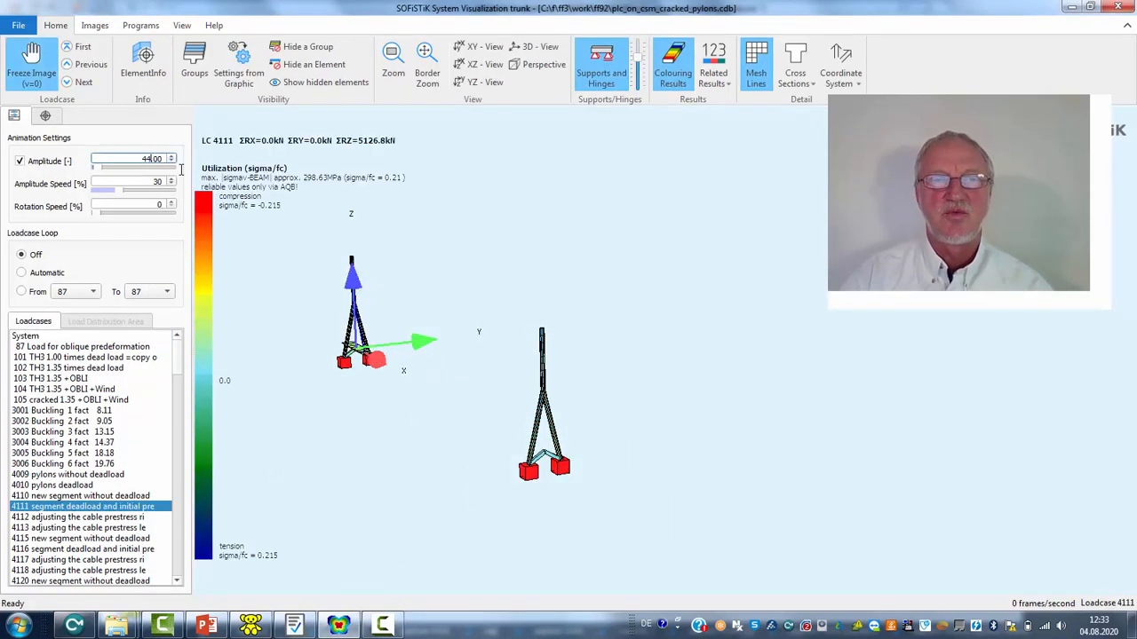
pyautogui.click(67, 485)
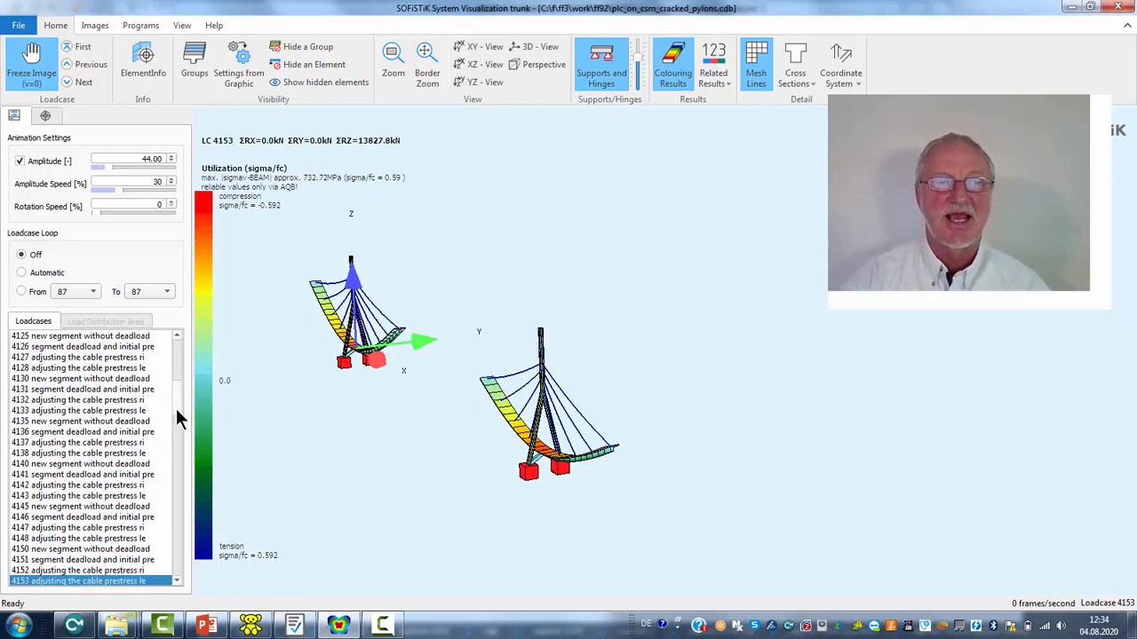
pyautogui.scroll(-3)
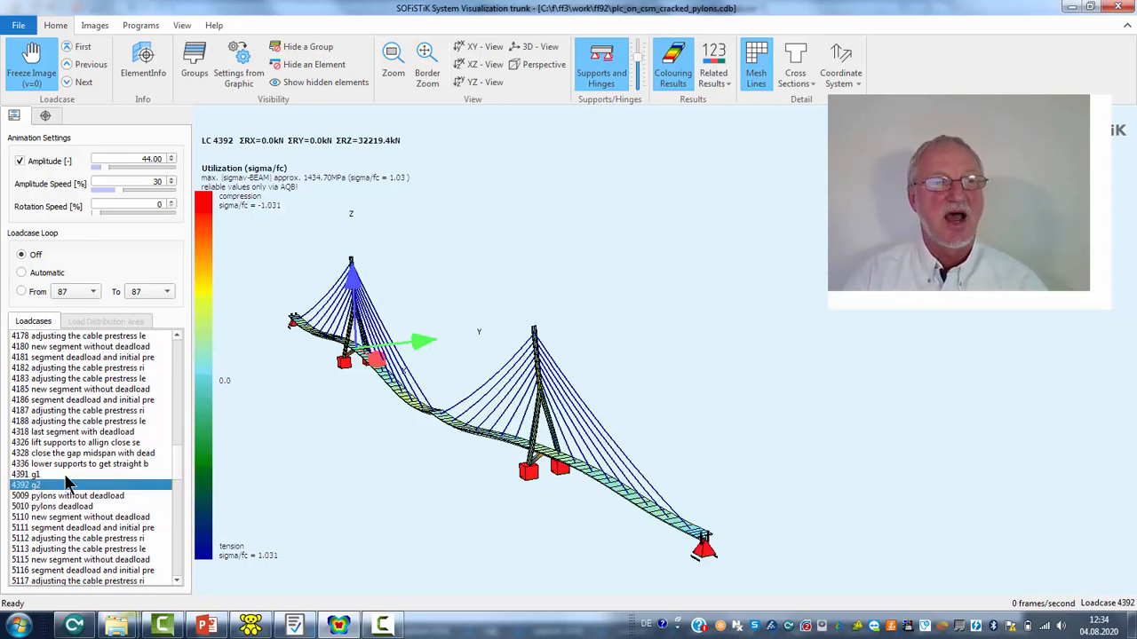
pyautogui.moveTo(374, 450)
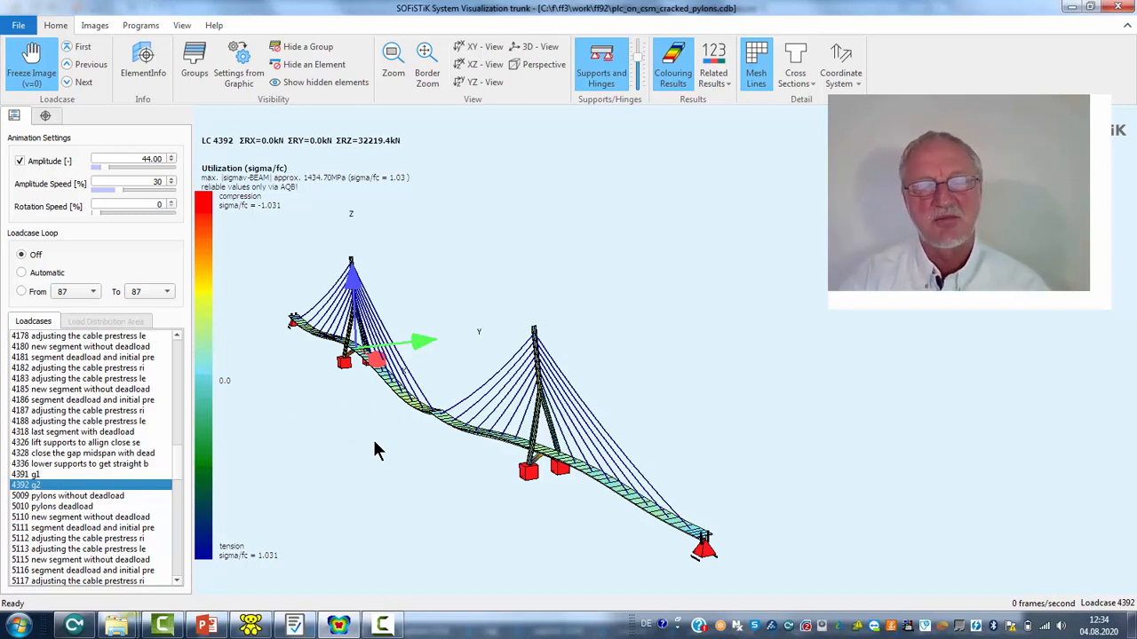
pyautogui.moveTo(418, 380)
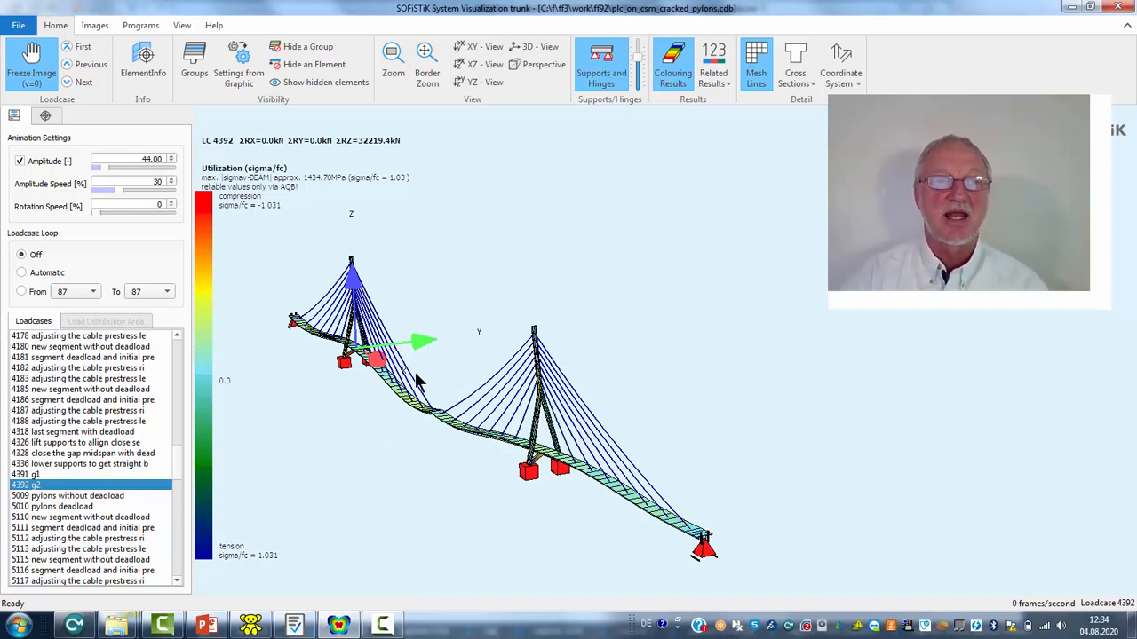
pyautogui.moveTo(431, 439)
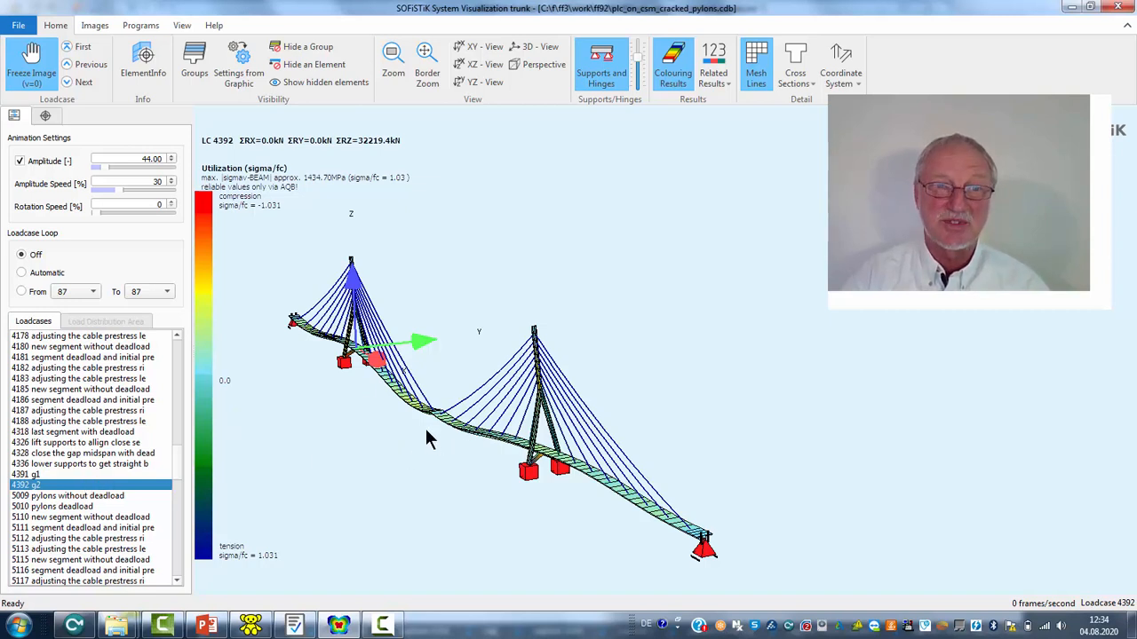
pyautogui.scroll(3)
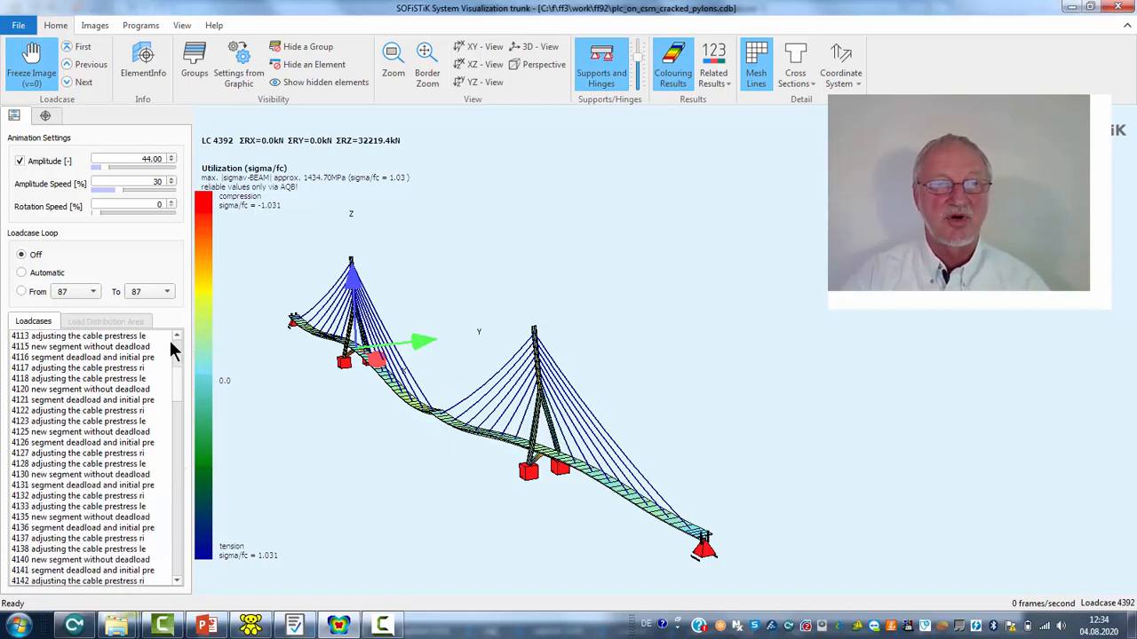
pyautogui.scroll(3)
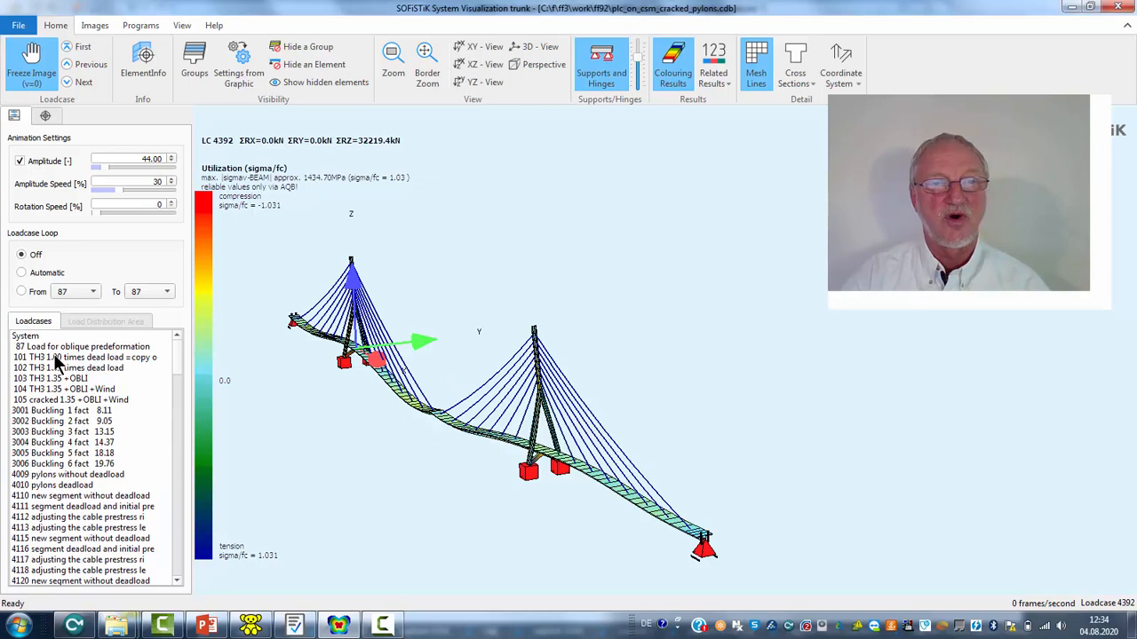
# Step: Display pylon bridge utilization for load cases 101, 102, 104 with wind, and cracked 105
pyautogui.click(84, 356)
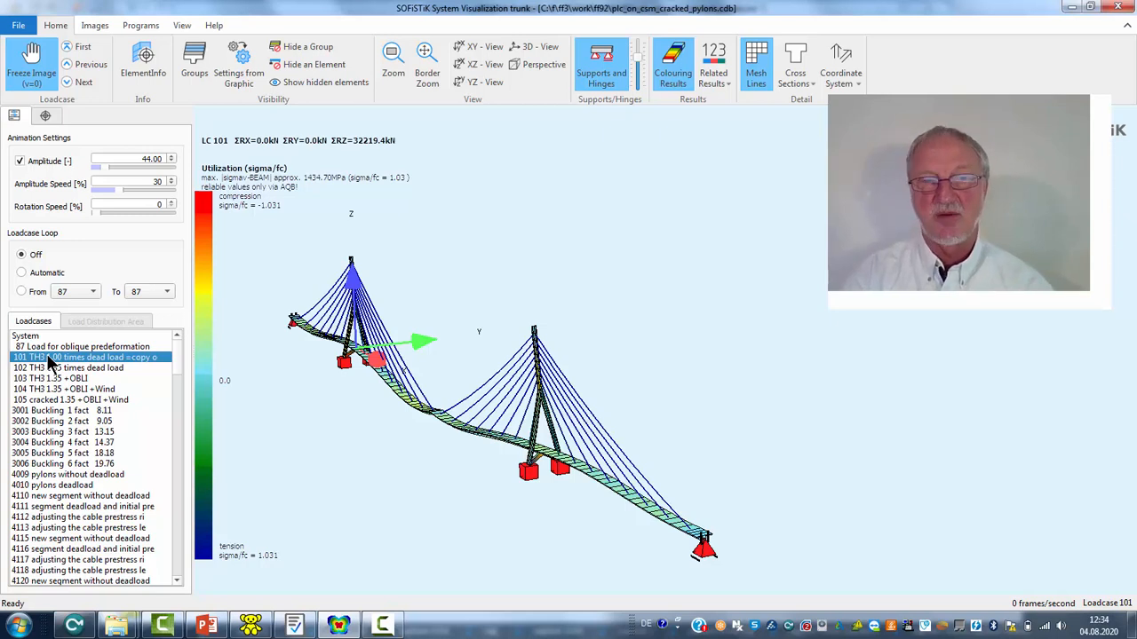
pyautogui.click(80, 368)
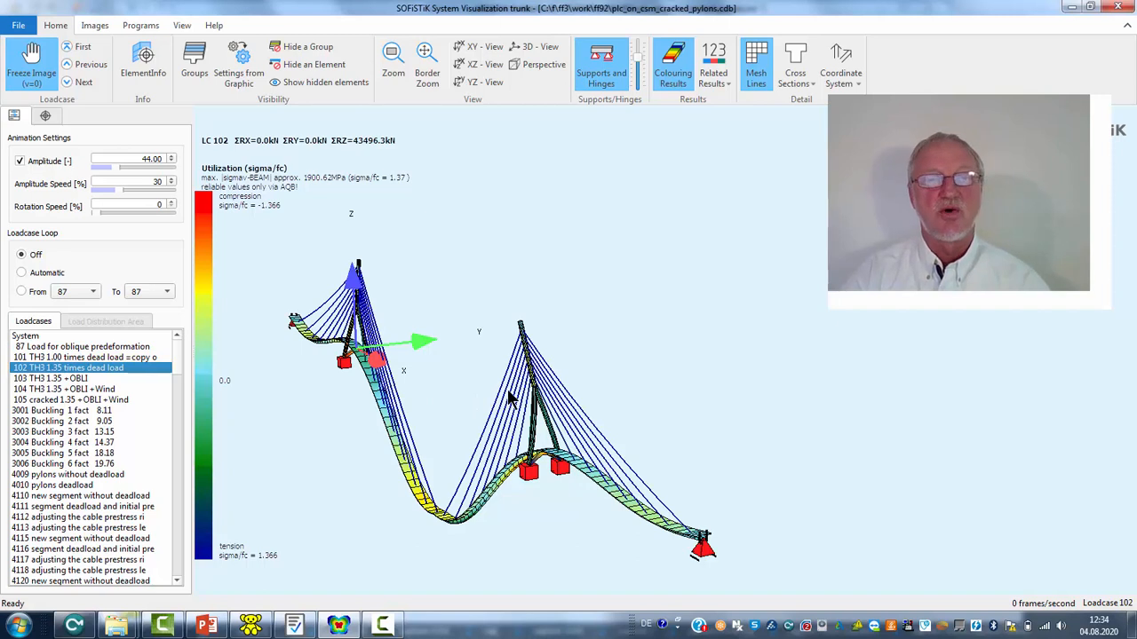
pyautogui.moveTo(460, 422)
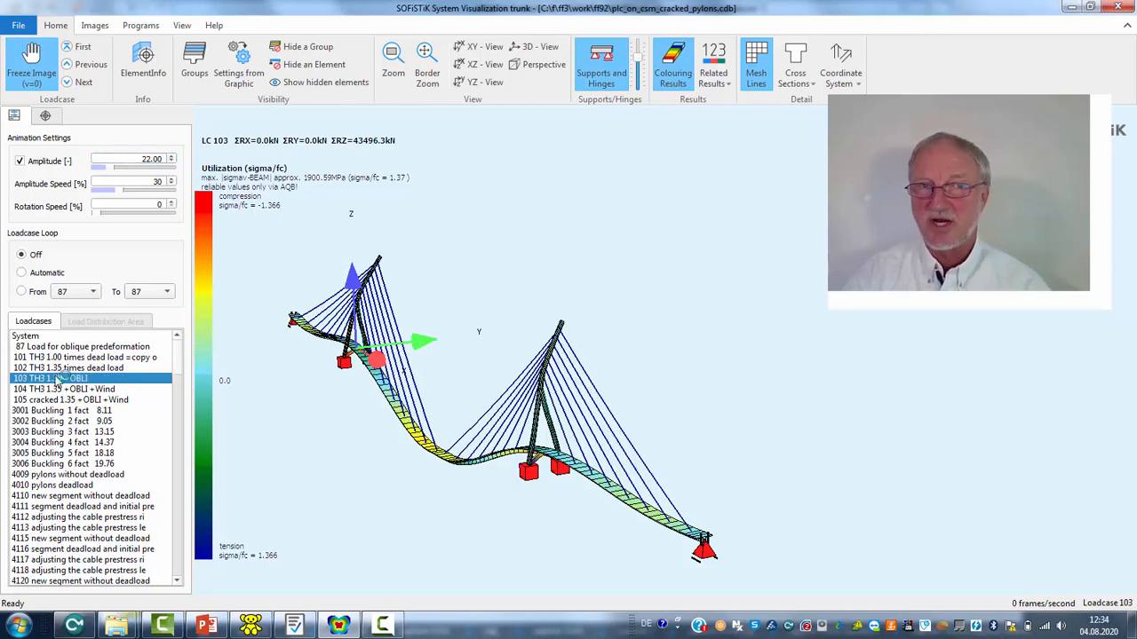
pyautogui.click(64, 389)
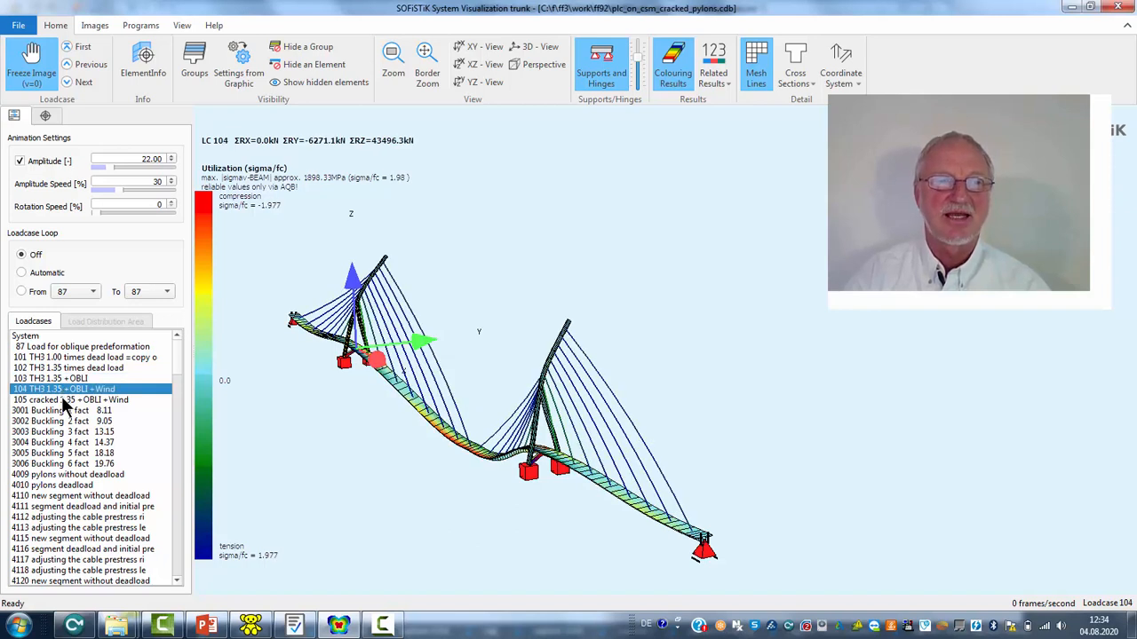
pyautogui.click(69, 400)
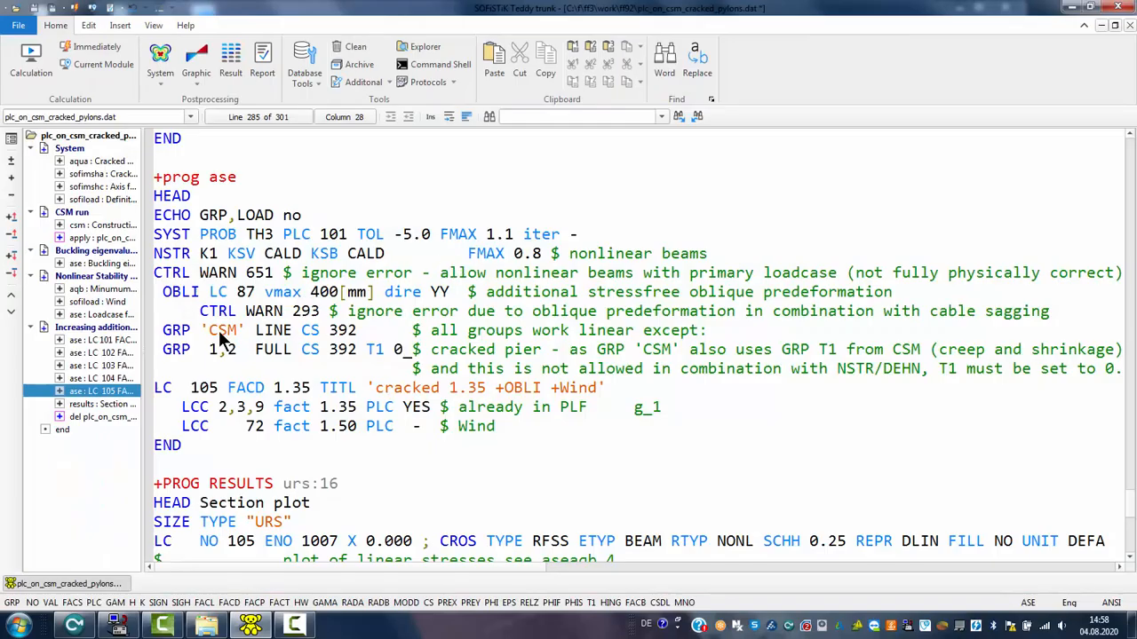
# Step: Highlight LINE for the CSM group and GRP 1,2 FULL in the LC 105 ASE block
pyautogui.click(147, 330)
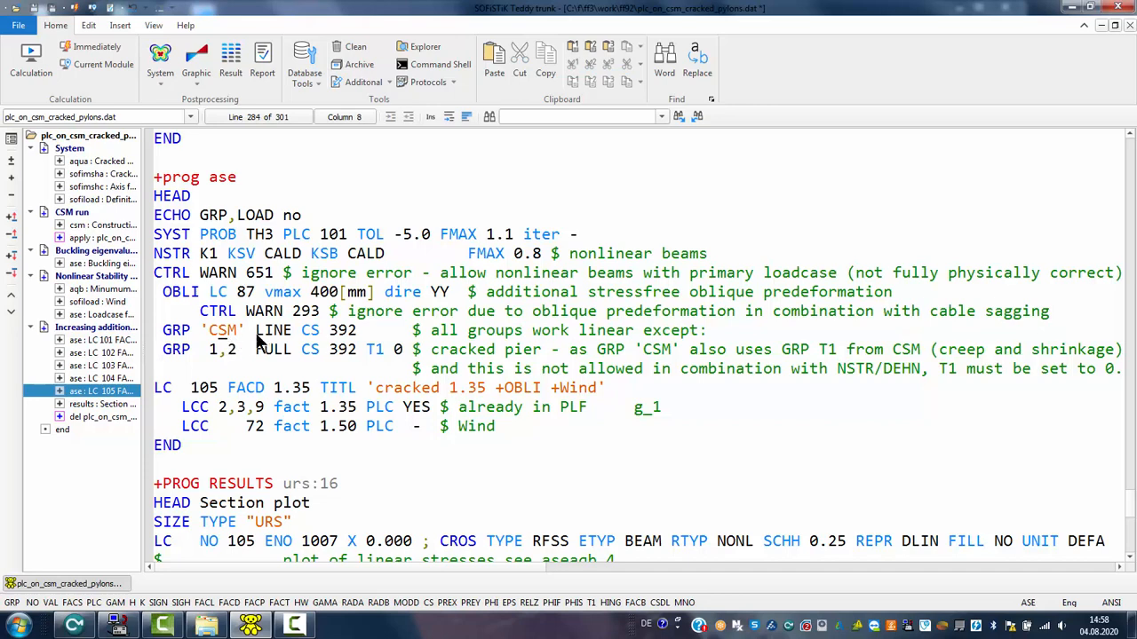
pyautogui.doubleClick(272, 329)
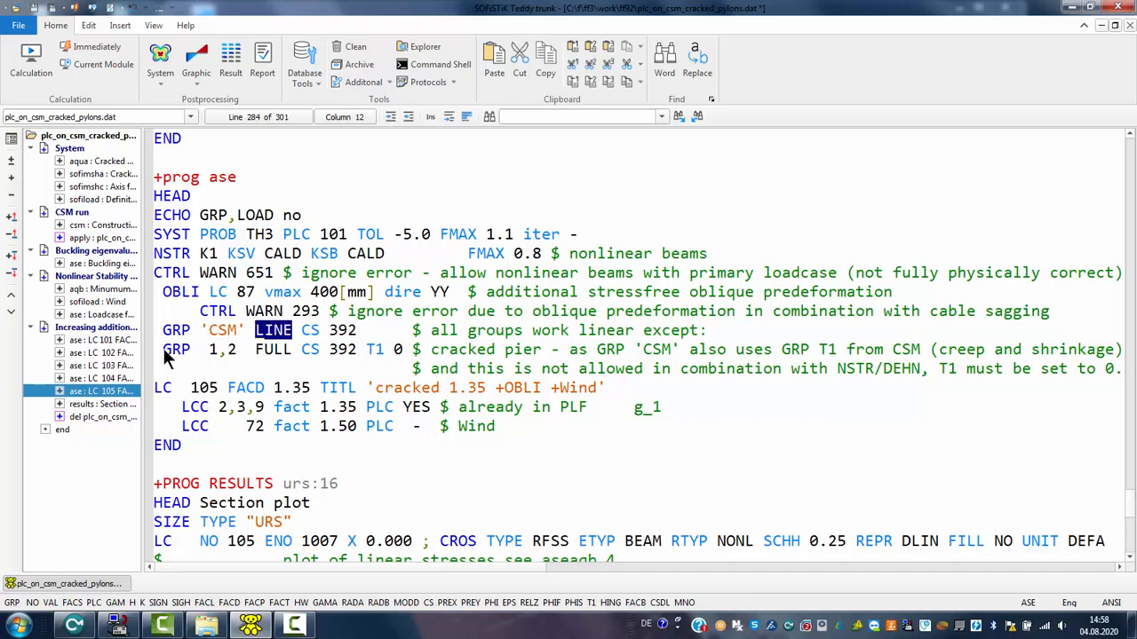
pyautogui.doubleClick(268, 348)
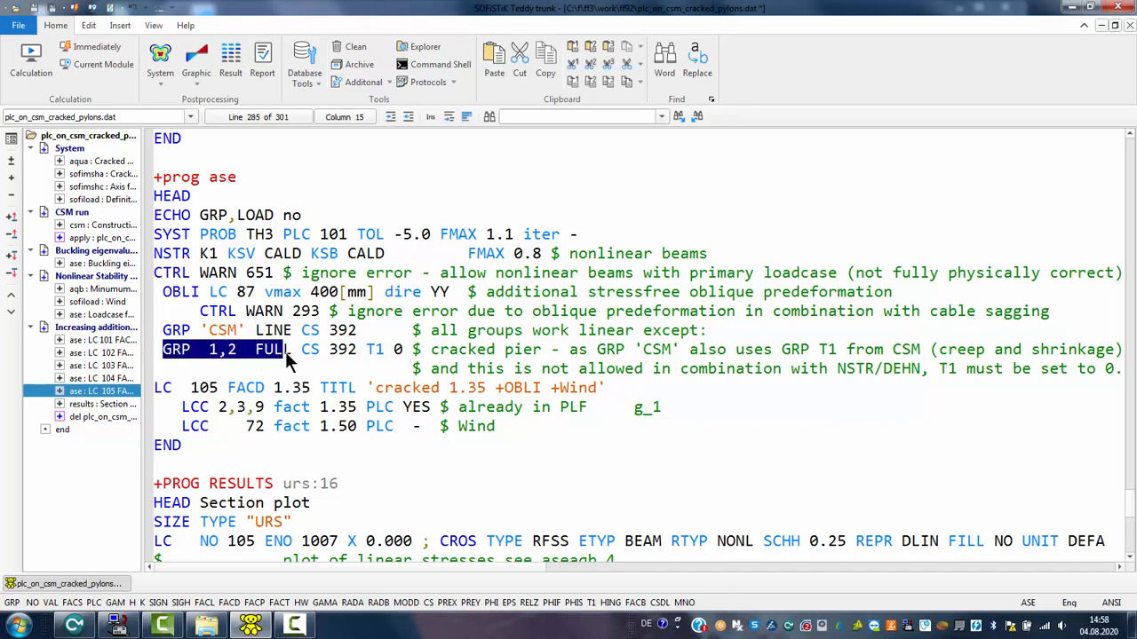
pyautogui.click(284, 349)
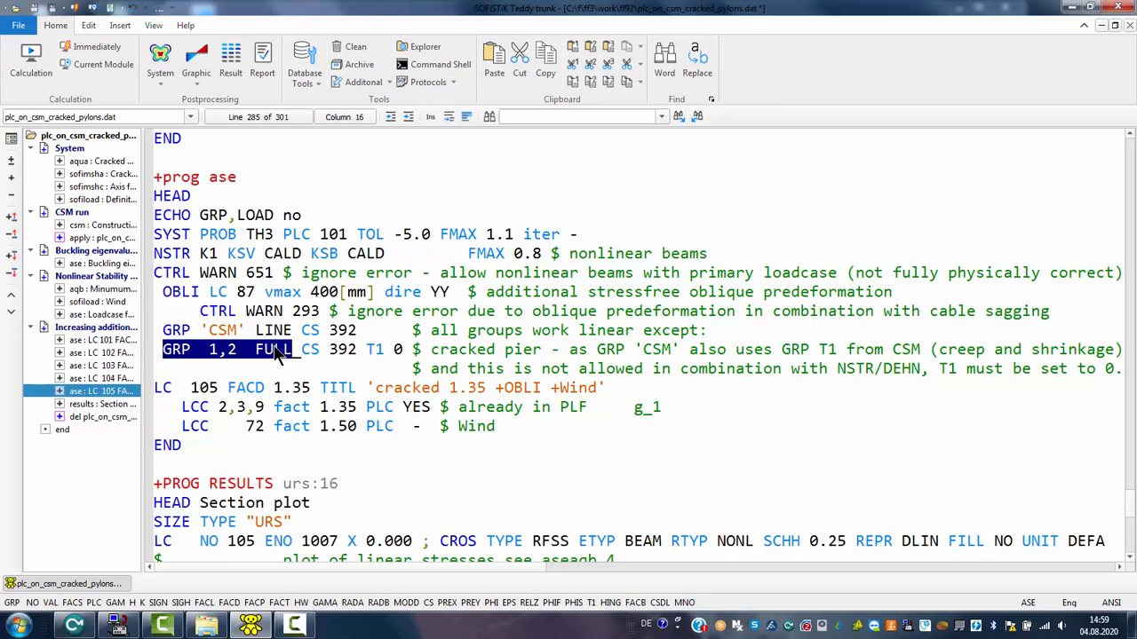
pyautogui.moveTo(275, 355)
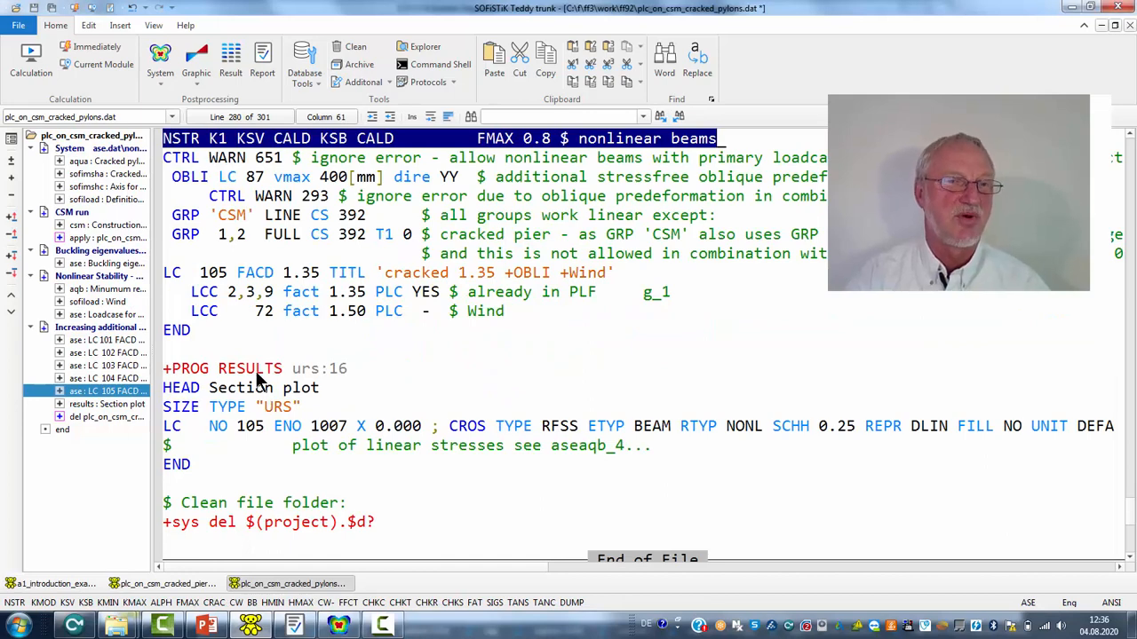
# Step: Open the report of LC 105 cross-section stresses at beam 1007 in Report Browser
pyautogui.click(293, 625)
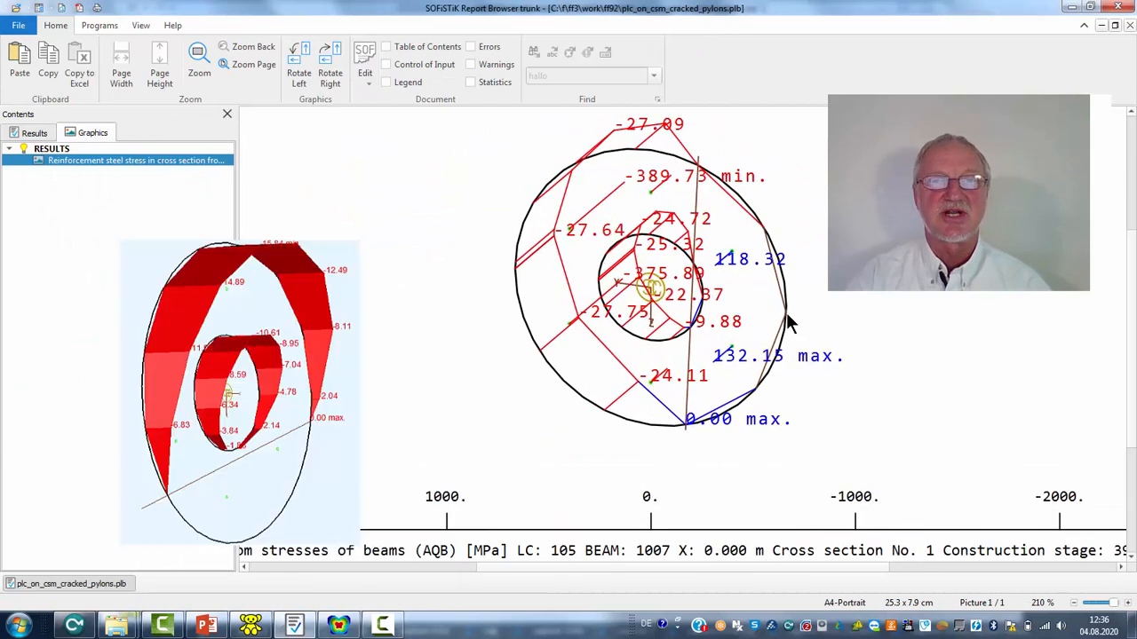
pyautogui.moveTo(756, 251)
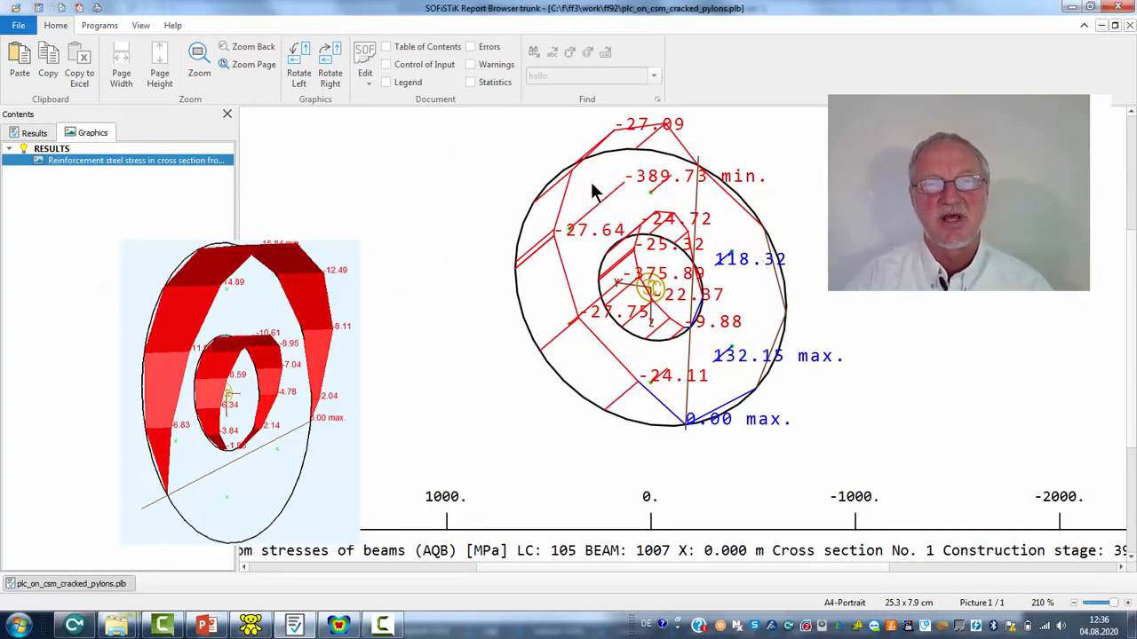
pyautogui.moveTo(630, 262)
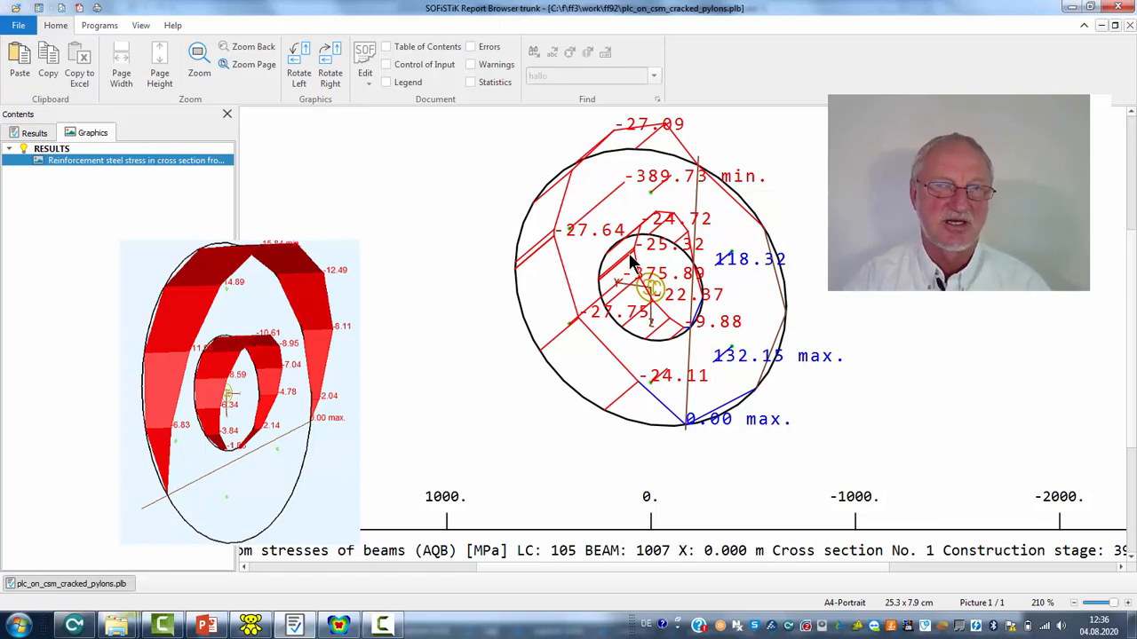
pyautogui.moveTo(791, 328)
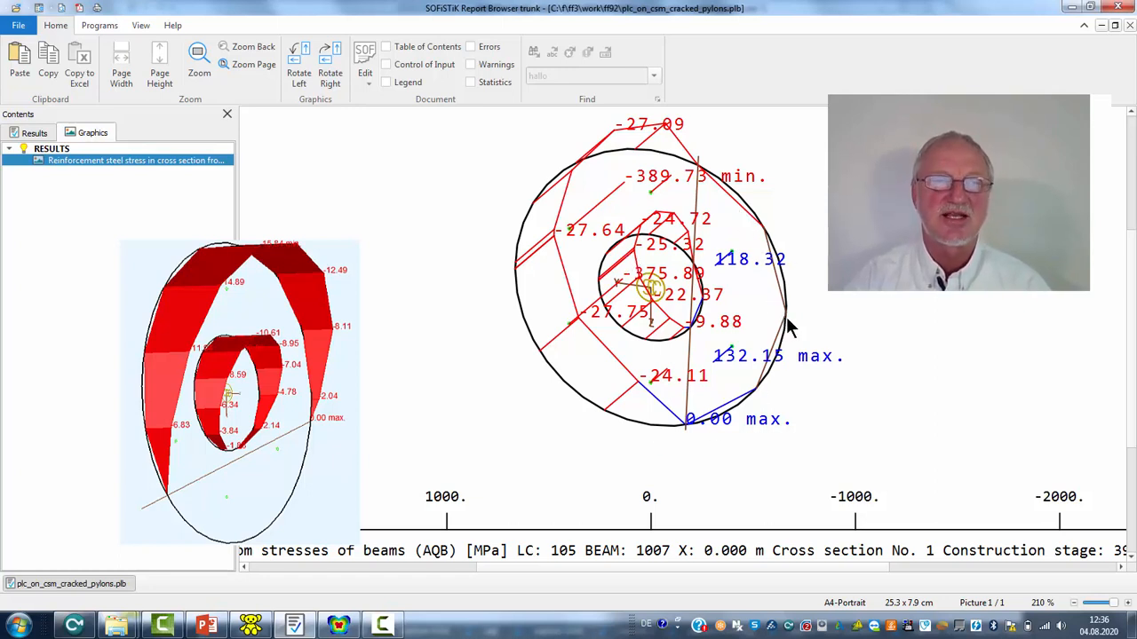